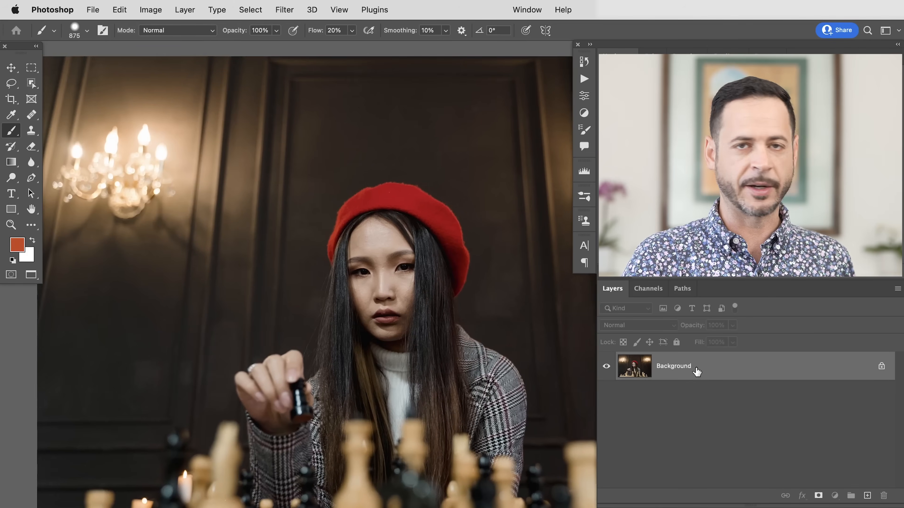
pyautogui.moveTo(196, 184)
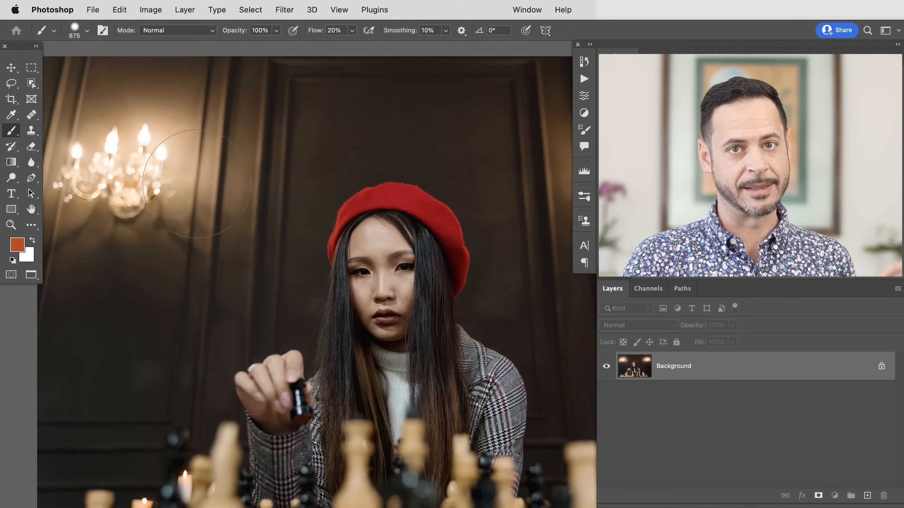
# - Start a Color Range selection sampled on the chandelier flame with Fuzziness tuned to about 118
pyautogui.click(250, 10)
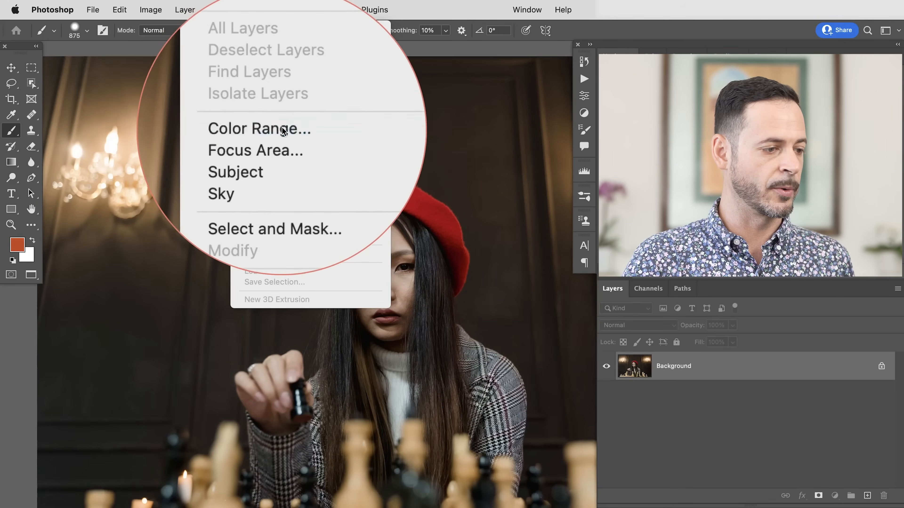
pyautogui.click(259, 128)
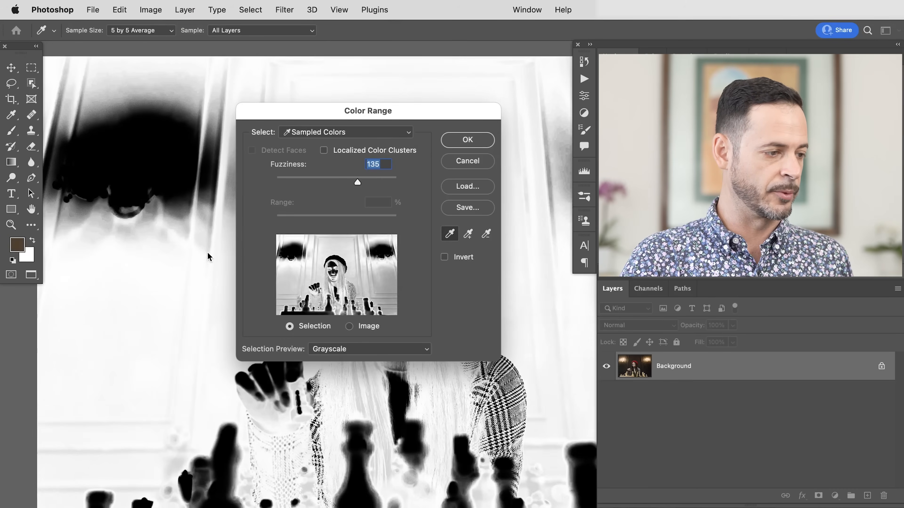
pyautogui.click(152, 132)
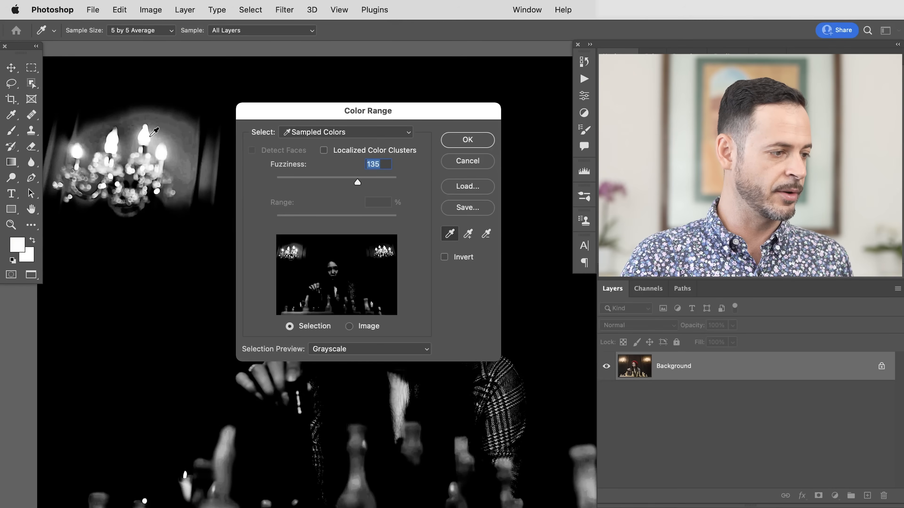
pyautogui.moveTo(357, 183); pyautogui.dragTo(305, 183)
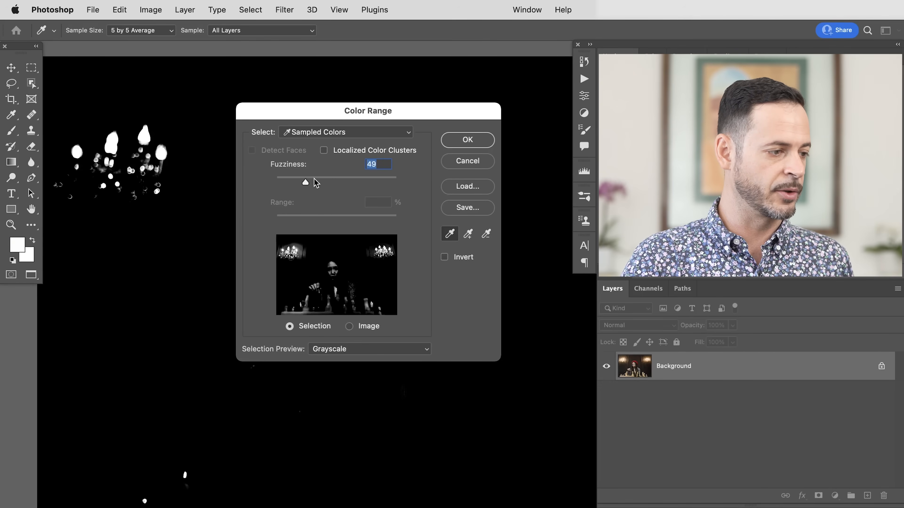
pyautogui.moveTo(306, 182); pyautogui.dragTo(349, 182)
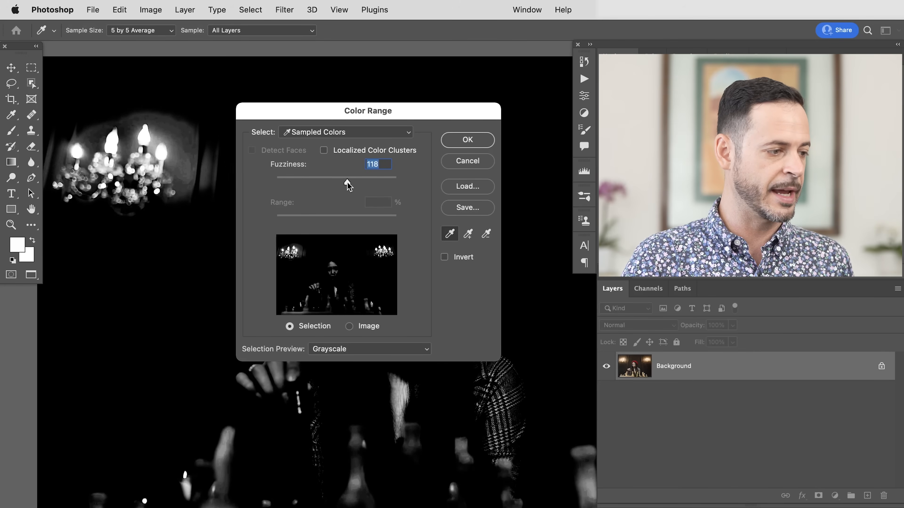
# - Confirm the selection, copy it to Layer 1 and convert that layer to a Smart Object
pyautogui.click(467, 139)
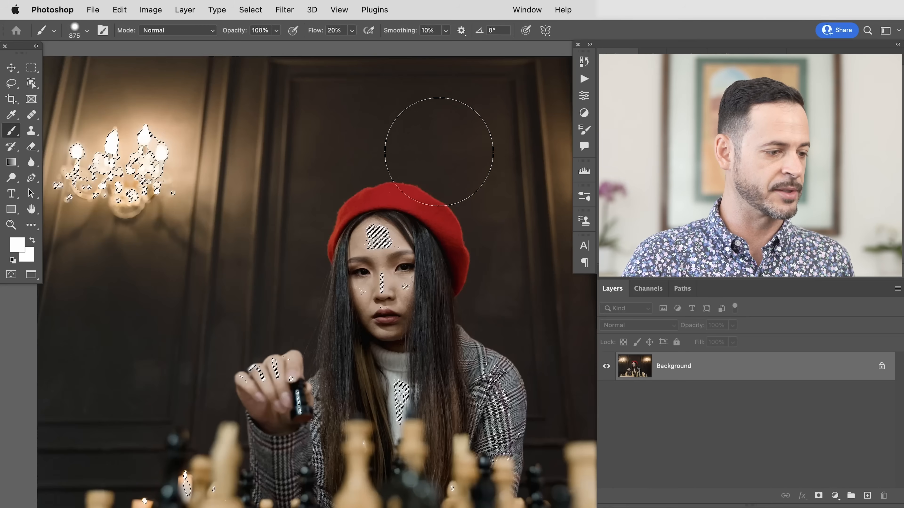
pyautogui.moveTo(202, 182)
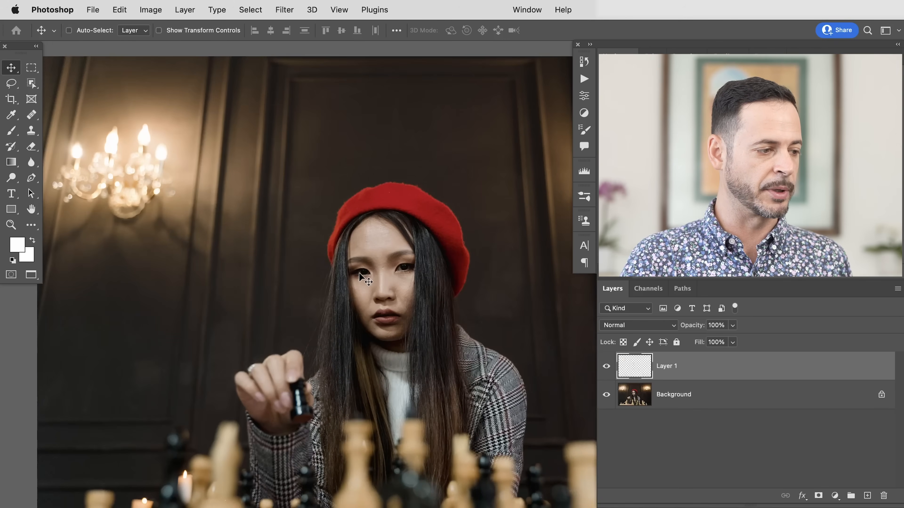
pyautogui.click(606, 366)
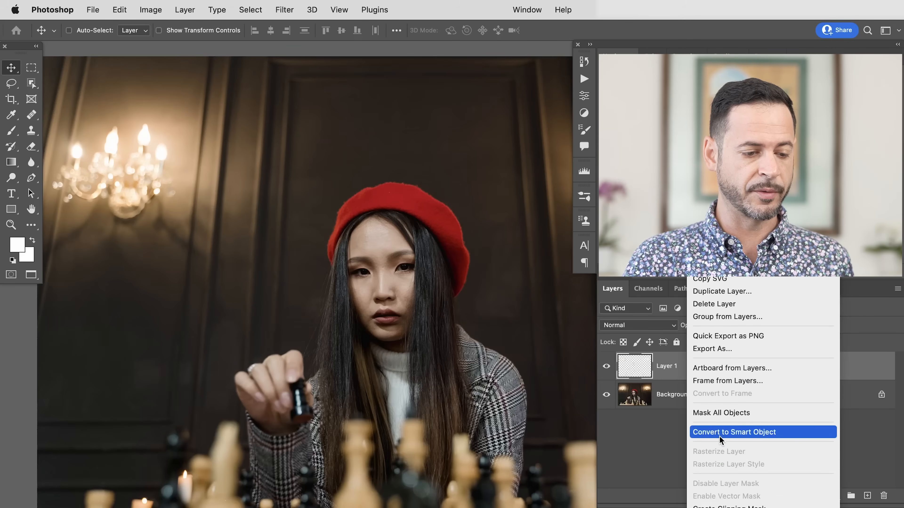
pyautogui.click(734, 432)
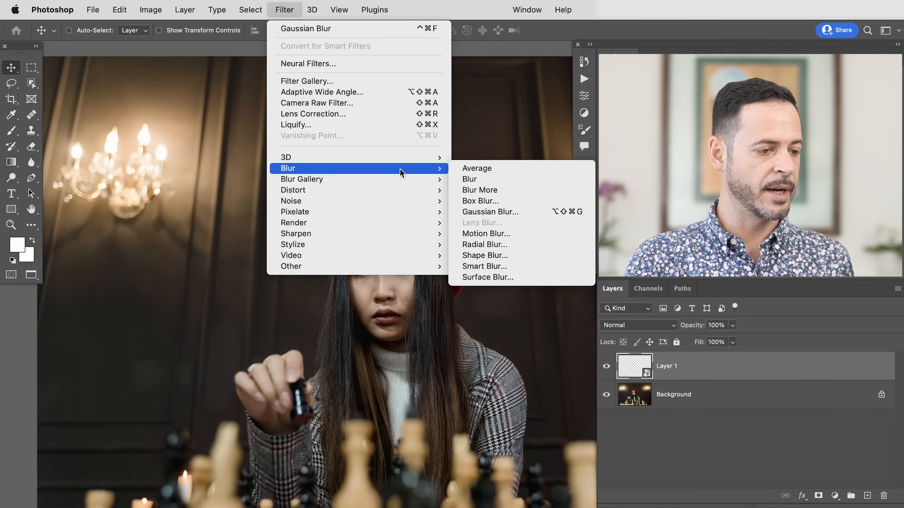
# - Apply a 12-pixel Gaussian Blur smart filter to the highlights layer
pyautogui.click(490, 212)
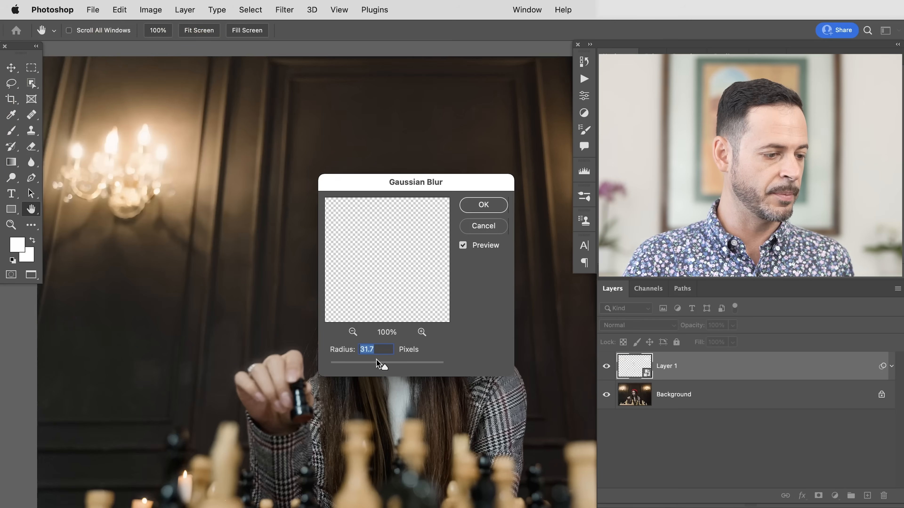
pyautogui.write('12.0')
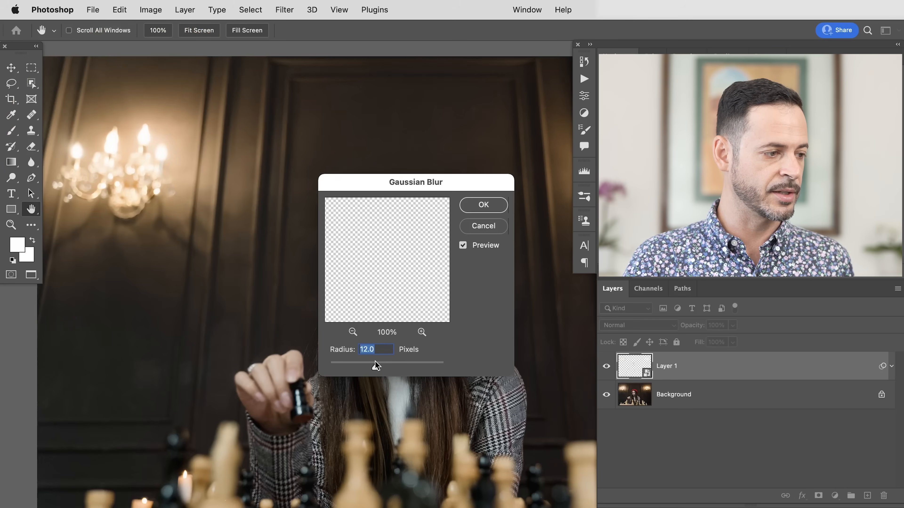
pyautogui.click(483, 205)
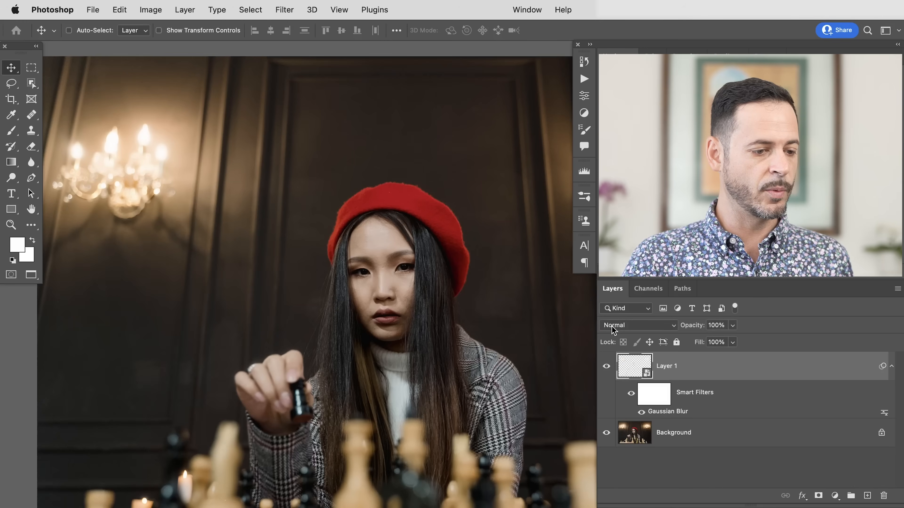
# - Set the blurred highlights layer's blend mode to Lighten and show it for comparison
pyautogui.click(637, 325)
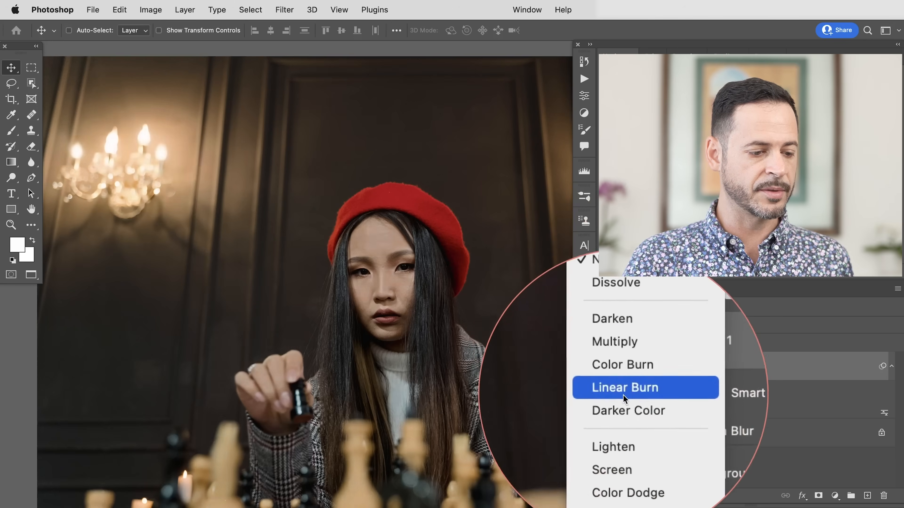
pyautogui.moveTo(626, 421)
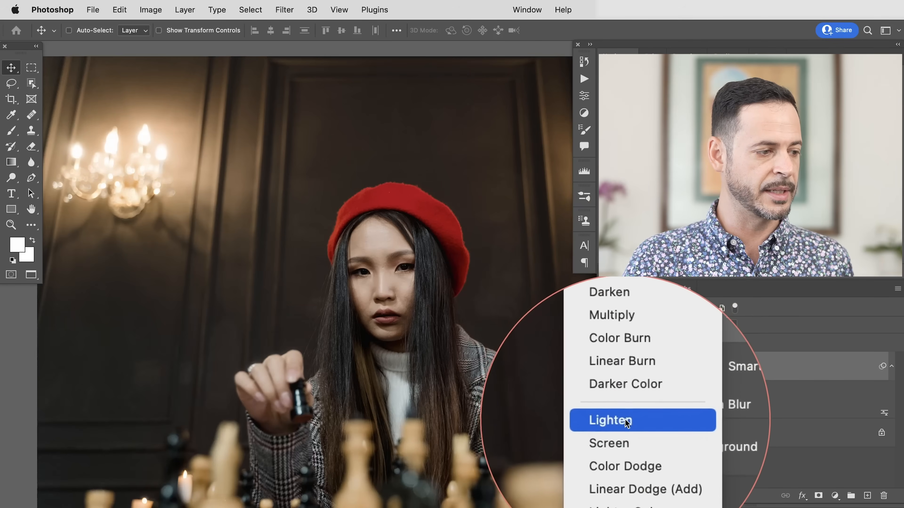
pyautogui.click(609, 420)
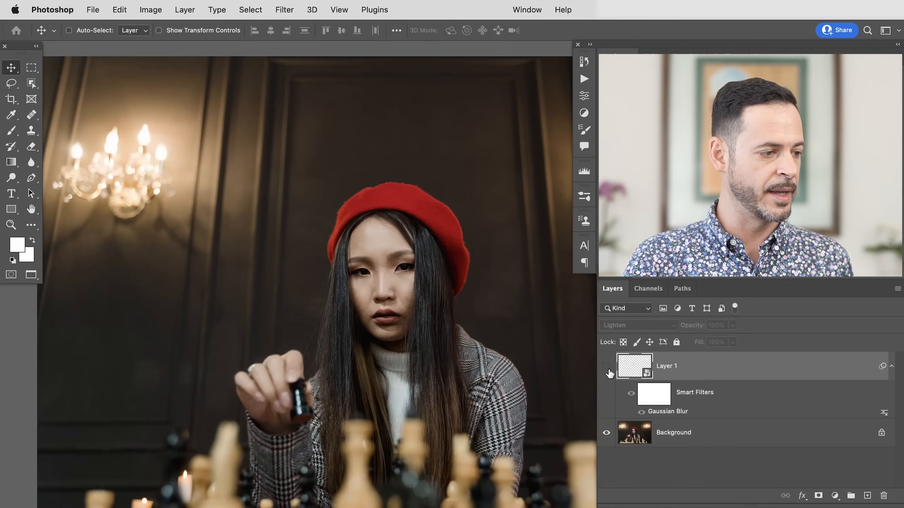
pyautogui.click(606, 366)
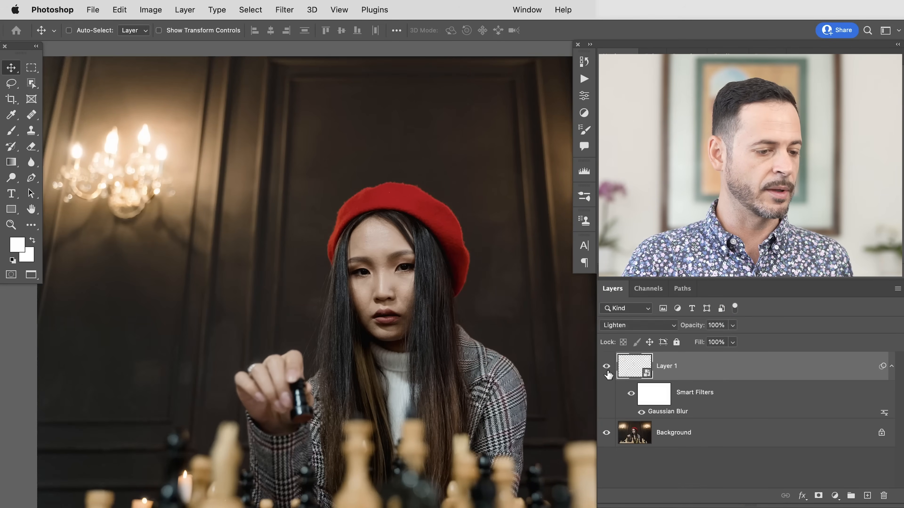
pyautogui.moveTo(794, 382)
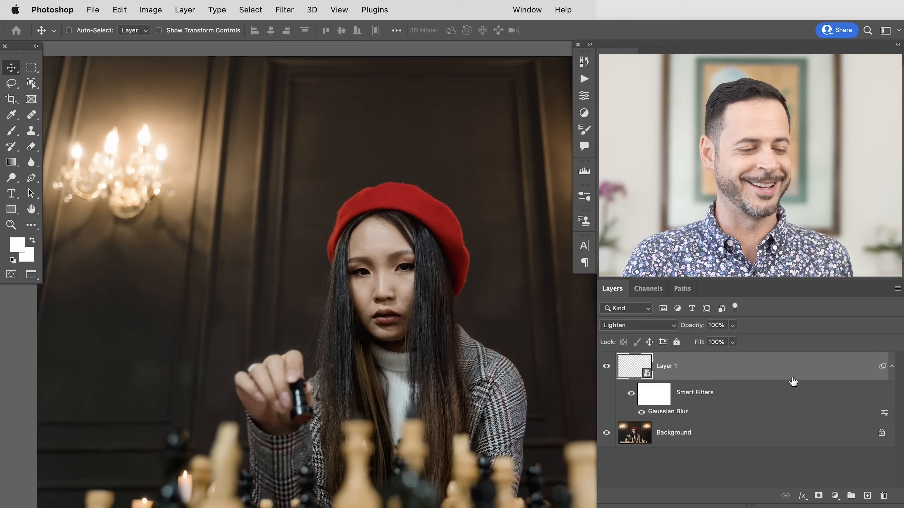
pyautogui.moveTo(893, 369)
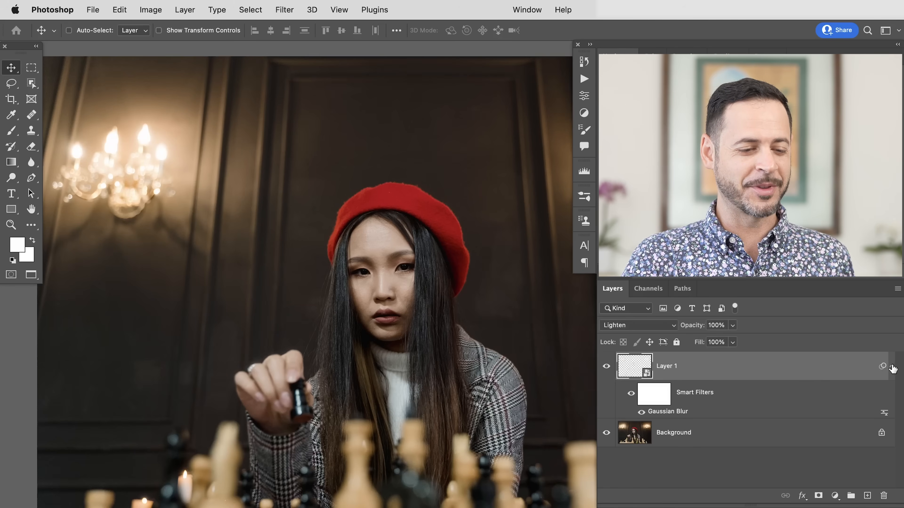
pyautogui.moveTo(722, 378)
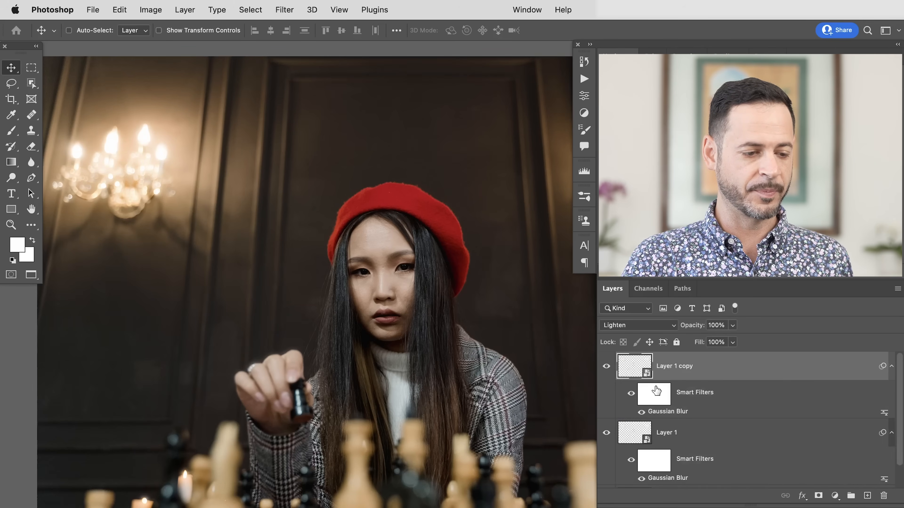
# - Give the two duplicate glow layers progressively larger Gaussian Blur radii
pyautogui.doubleClick(667, 410)
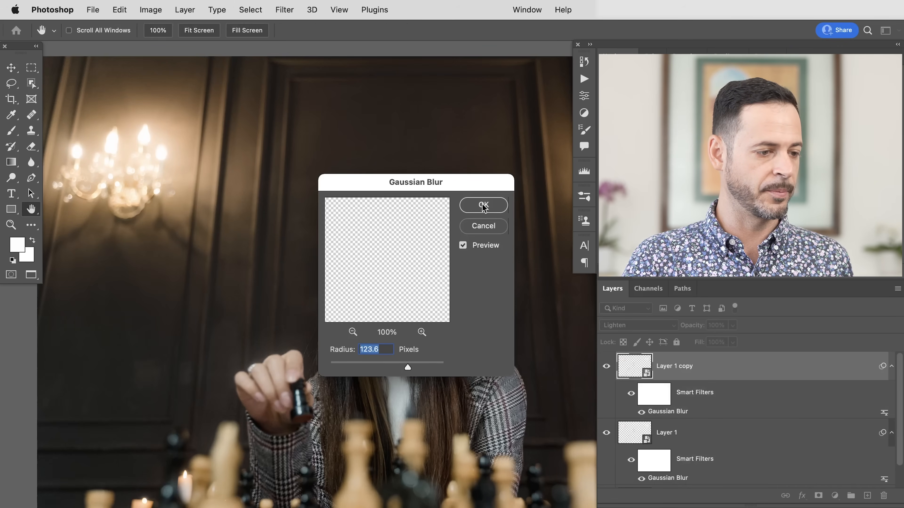
pyautogui.click(483, 205)
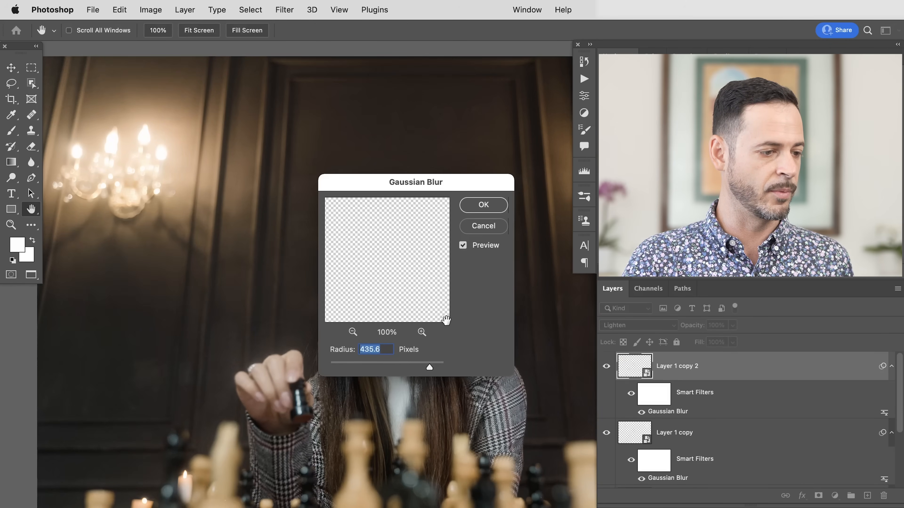
pyautogui.click(483, 205)
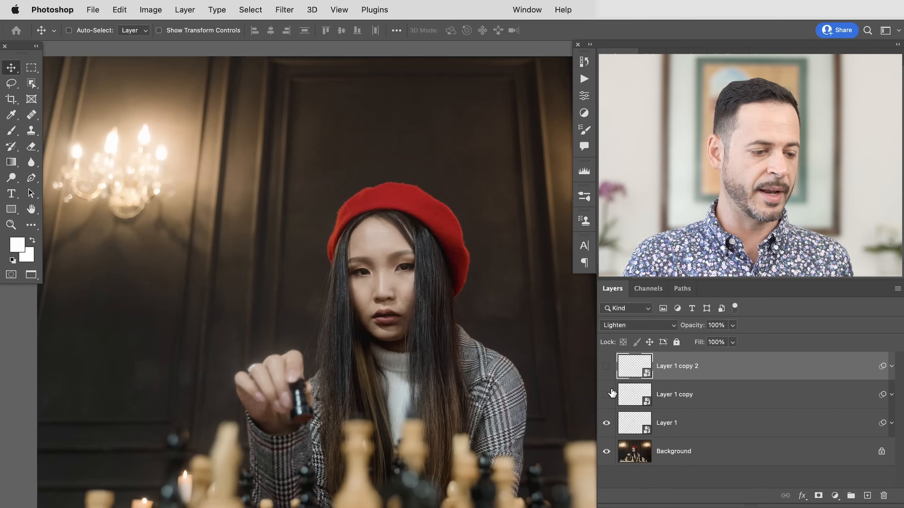
# - Make Layer 1, Layer 1 copy and Layer 1 copy 2 all visible so the full bloom shows
pyautogui.click(605, 394)
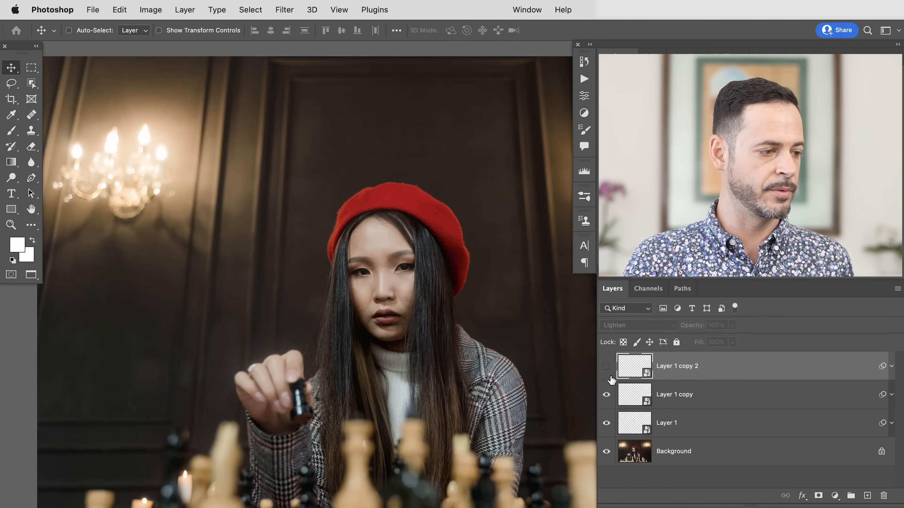
pyautogui.click(606, 366)
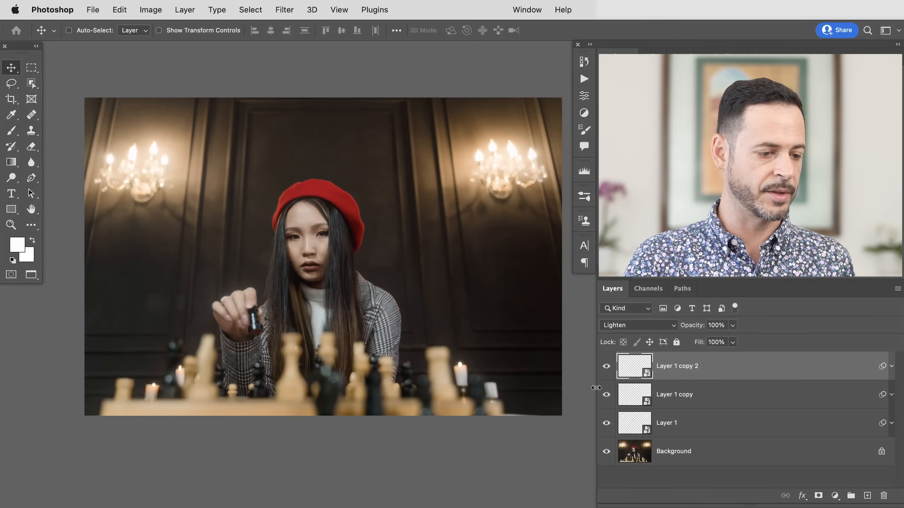
pyautogui.click(606, 423)
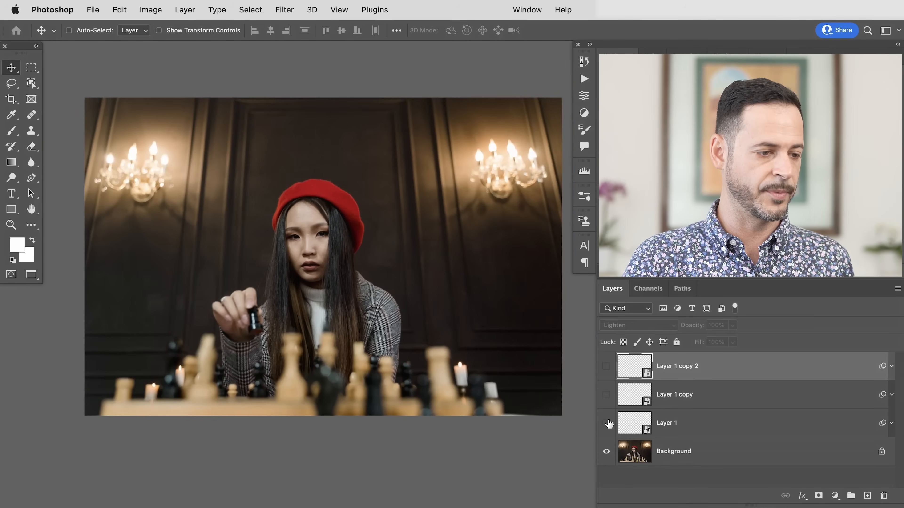
pyautogui.click(606, 423)
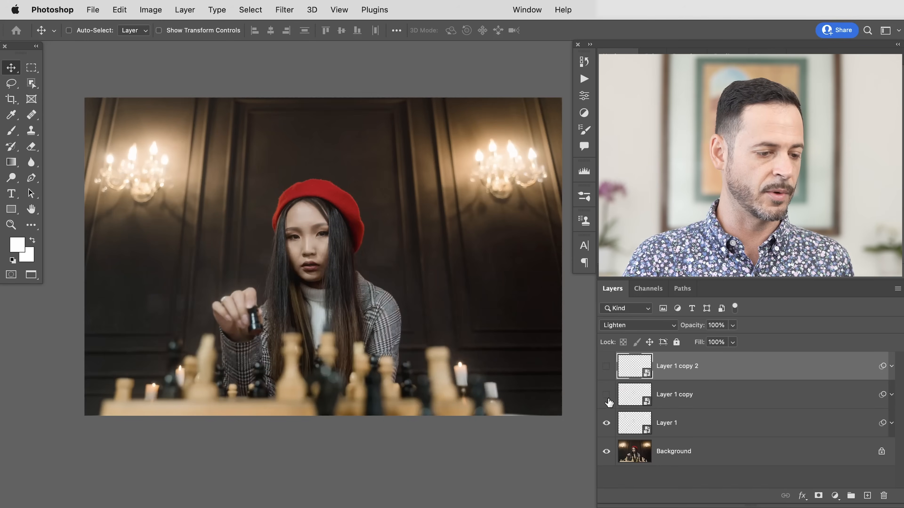
pyautogui.click(606, 367)
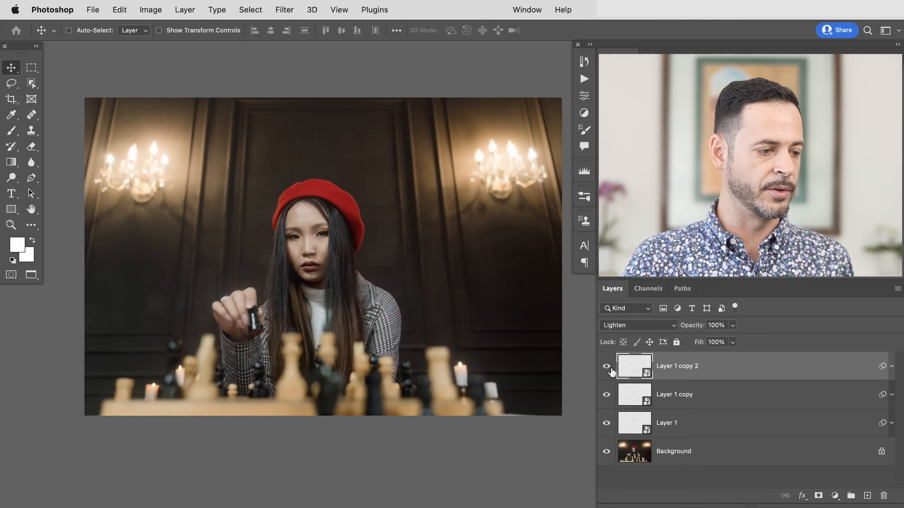
pyautogui.moveTo(542, 276)
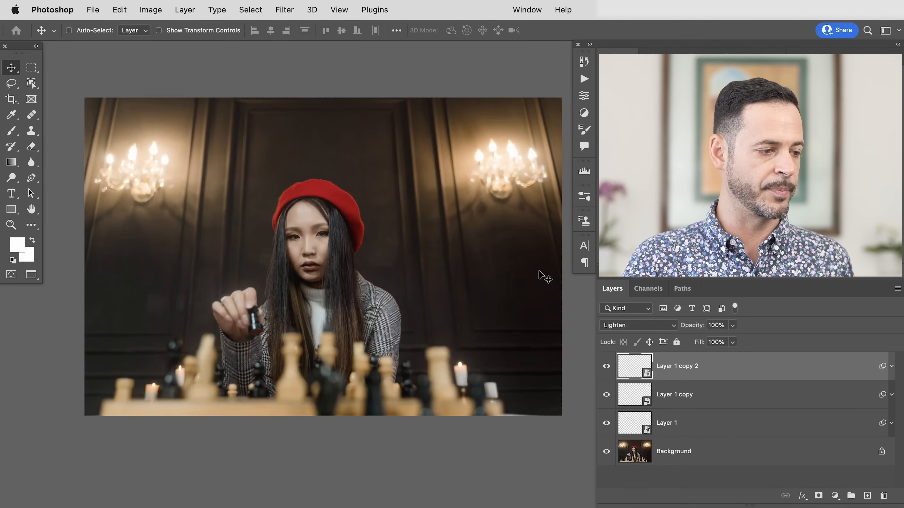
# - Add an orange Solid Color fill layer above the glow layers
pyautogui.click(11, 131)
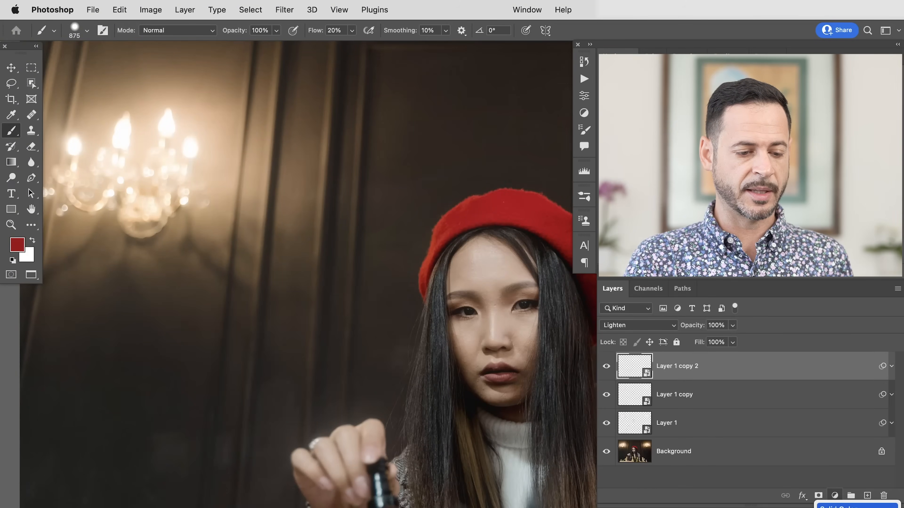
pyautogui.click(834, 495)
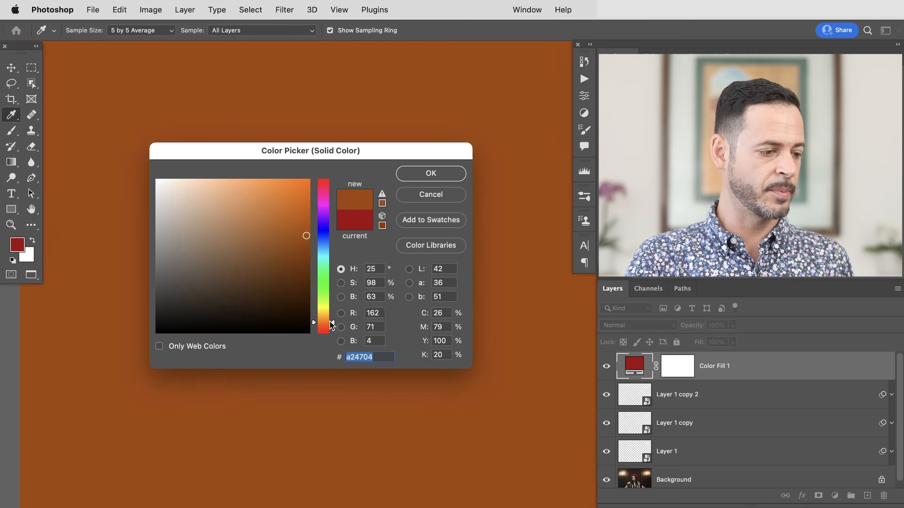
pyautogui.click(430, 174)
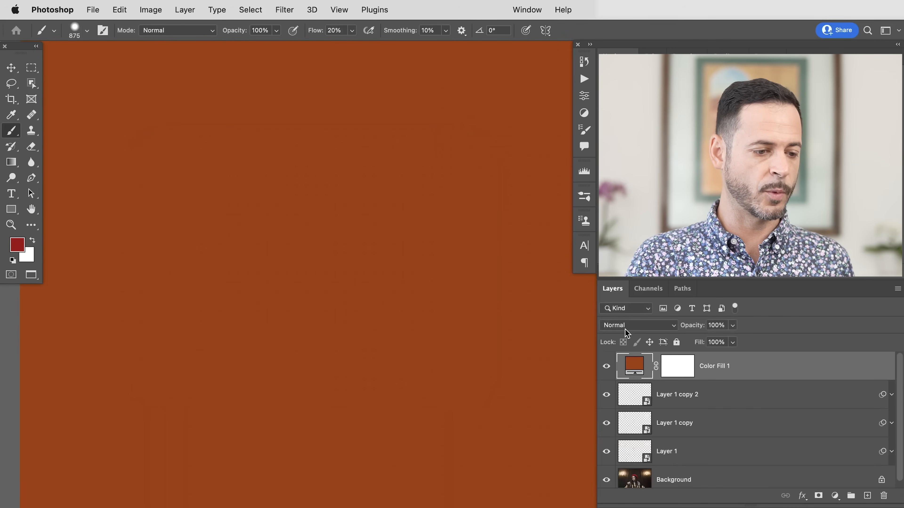
# - Blend the fill layer with Color Dodge, compare its effect, then hide it
pyautogui.click(638, 325)
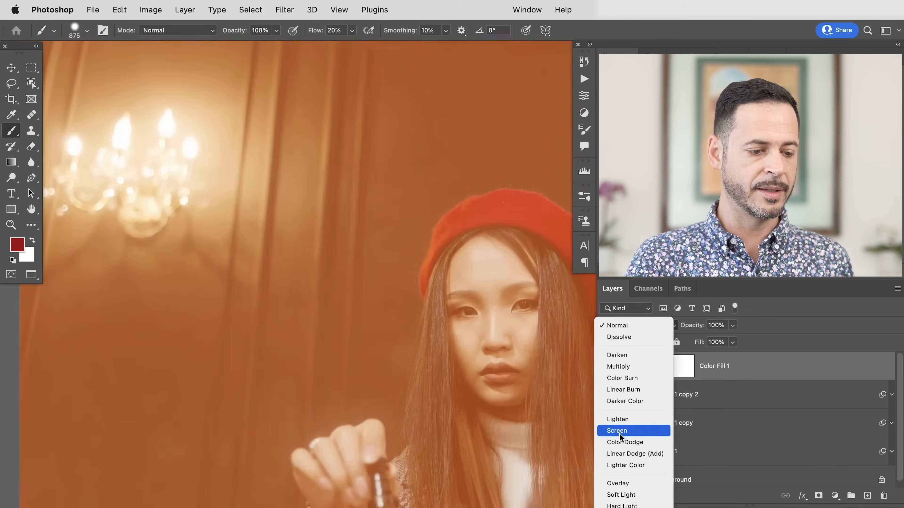
pyautogui.moveTo(623, 441)
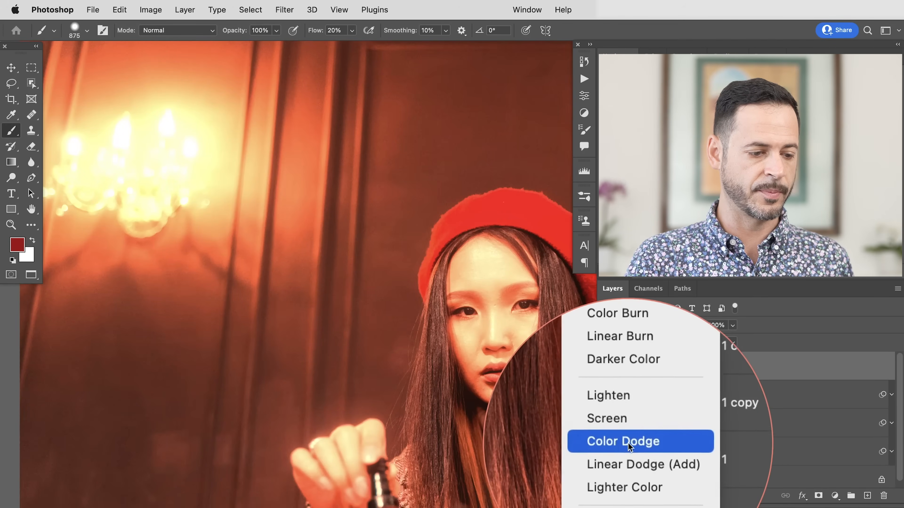
pyautogui.click(623, 441)
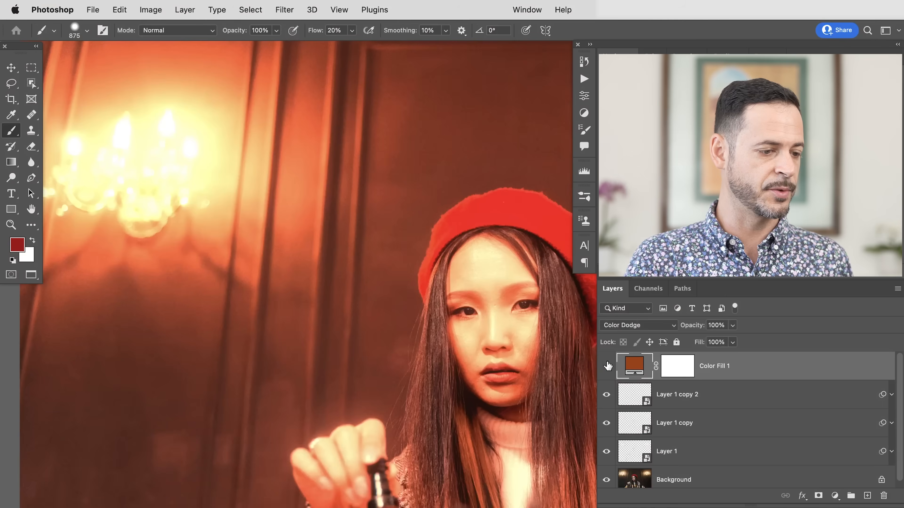
pyautogui.click(606, 367)
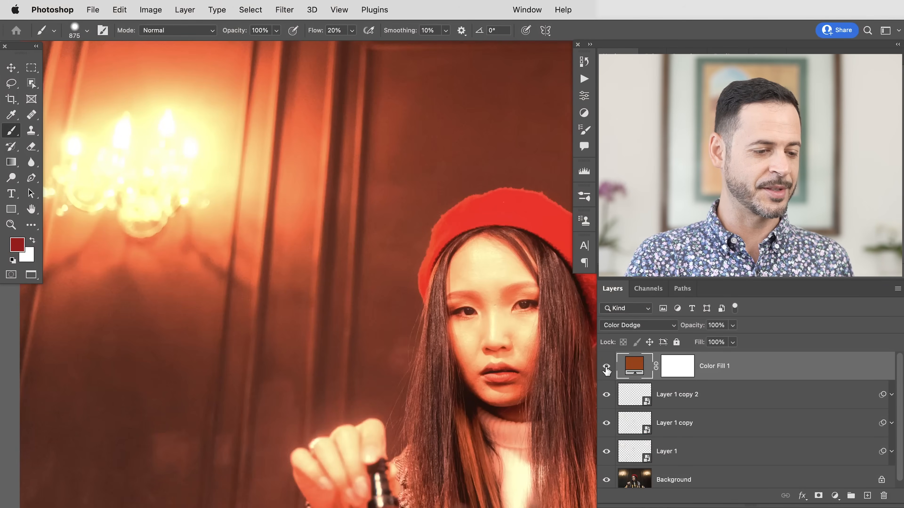
pyautogui.click(605, 369)
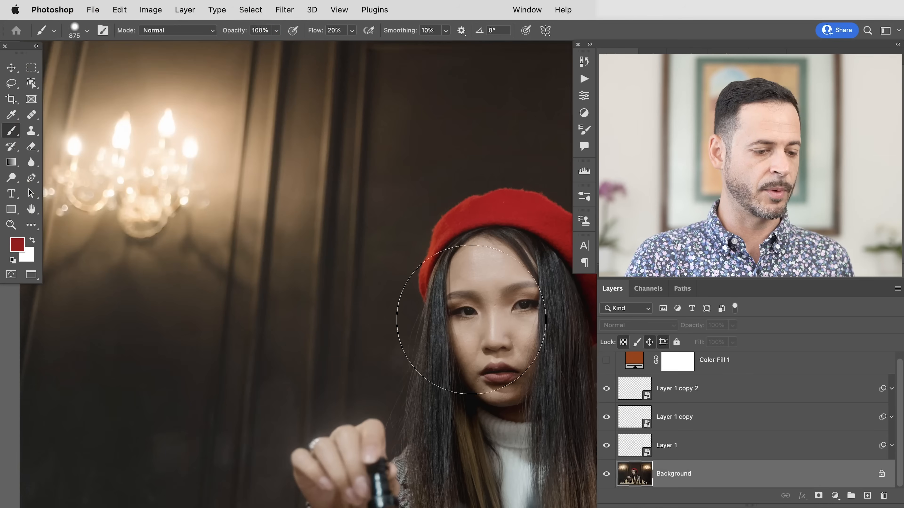
# - Mask Color Fill 1 with an inverted Color Range highlight selection so only the lights are tinted
pyautogui.click(250, 10)
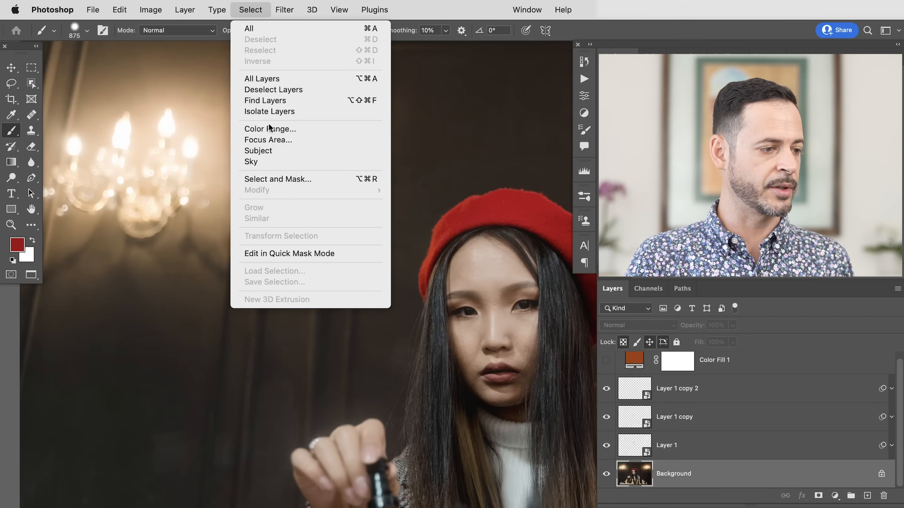
pyautogui.click(270, 128)
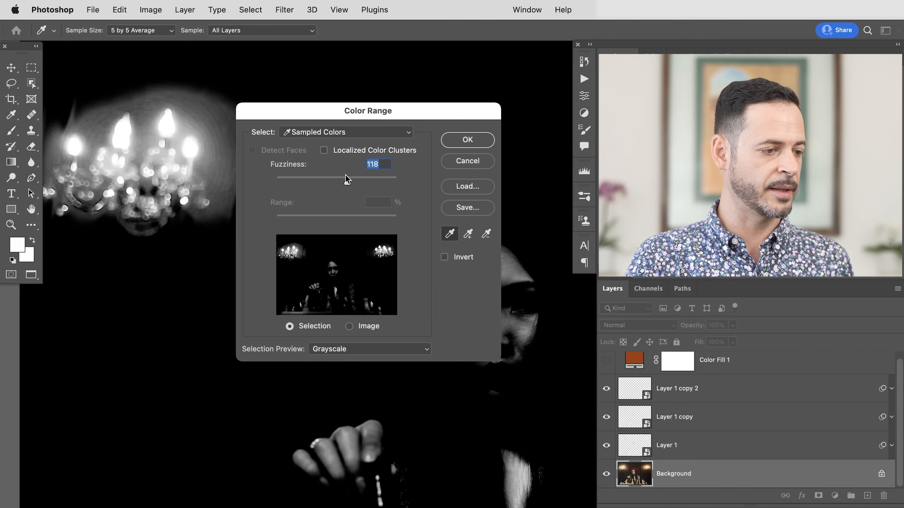
pyautogui.click(466, 139)
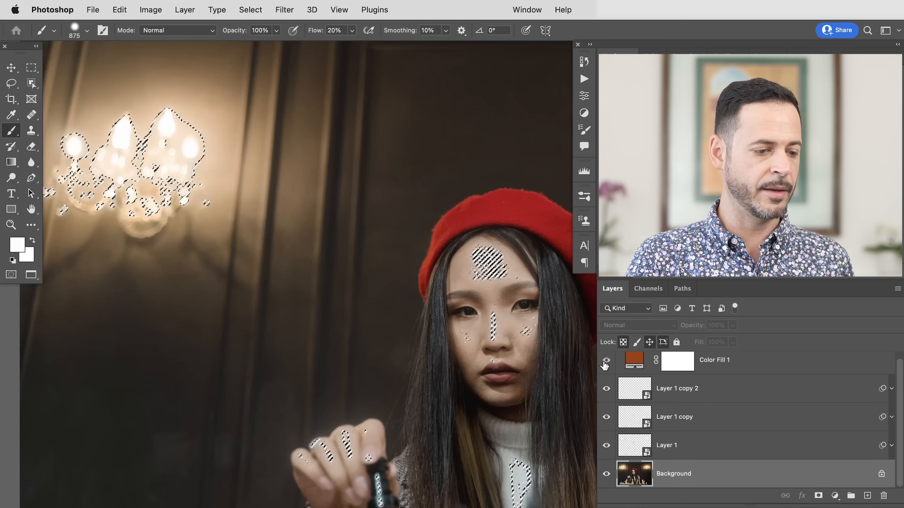
pyautogui.press('cmd+i')
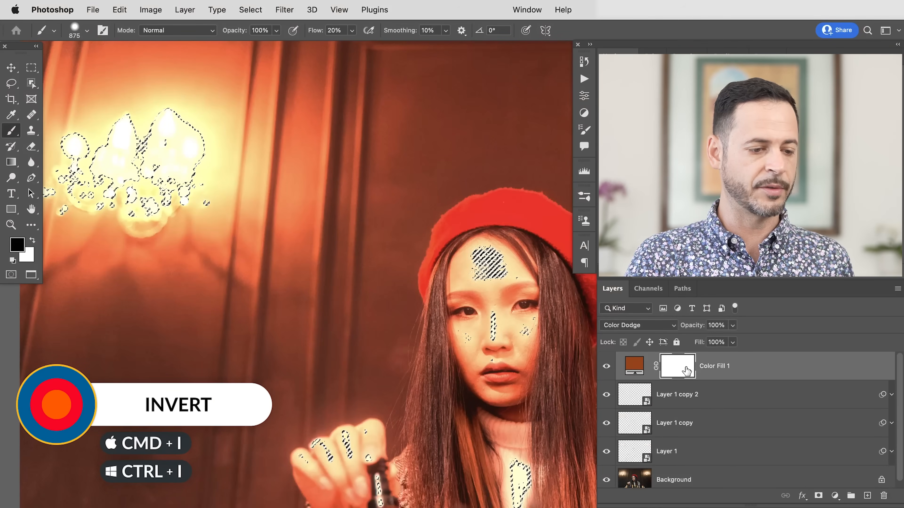
pyautogui.moveTo(648, 365)
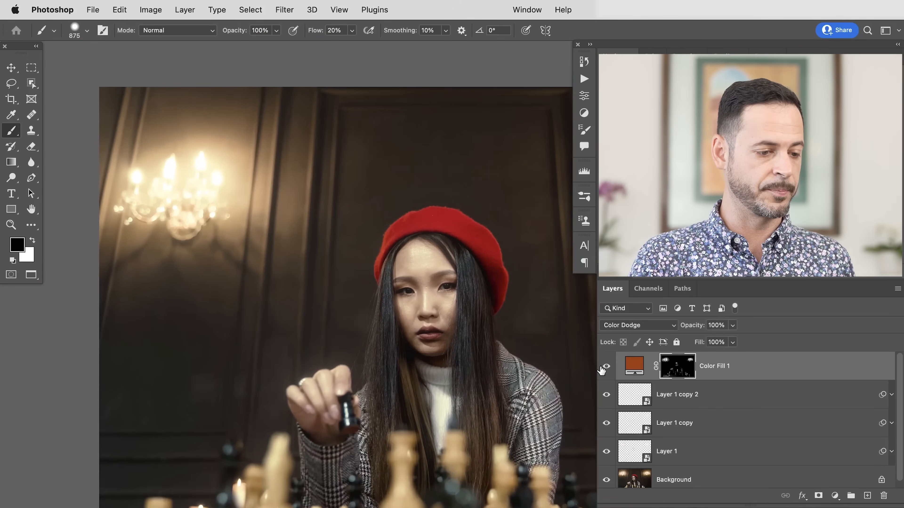
# - Toggle the masked fill layer off and on to compare before and after
pyautogui.click(606, 369)
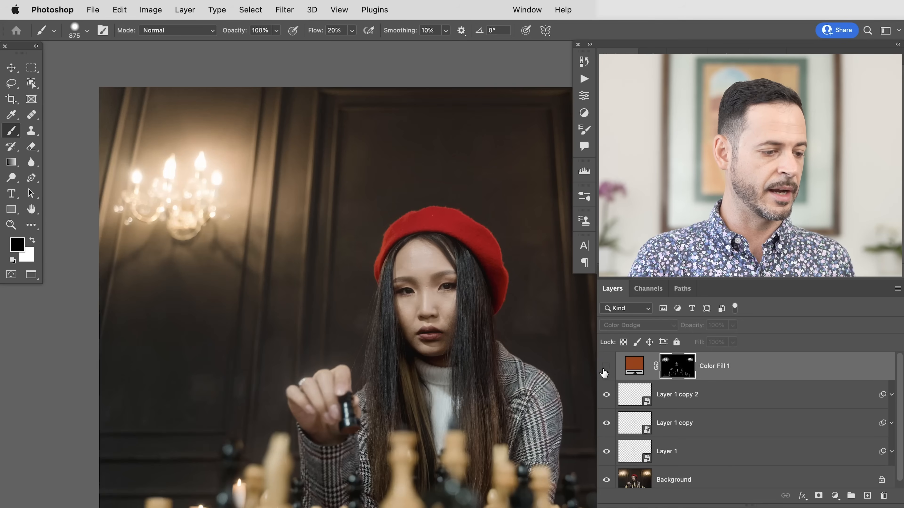
pyautogui.click(605, 367)
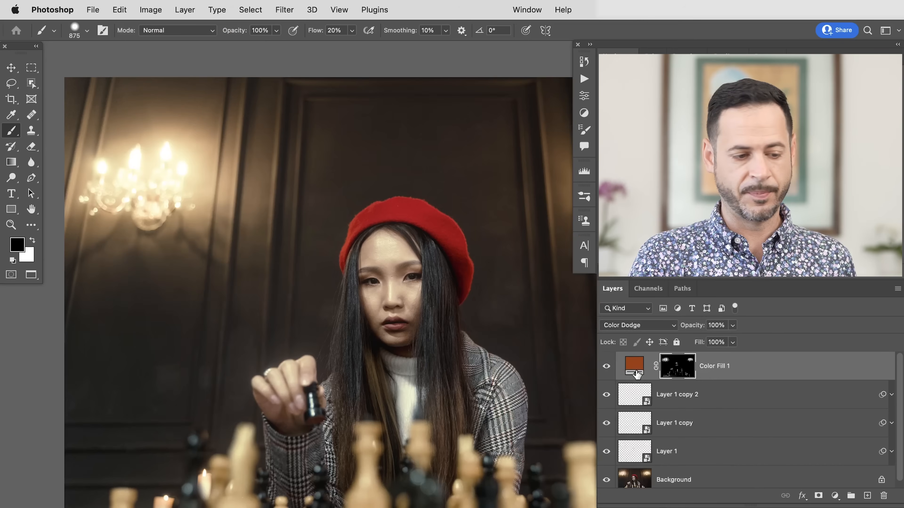
# - Change the Color Fill colour from orange to a deep red in the Color Picker
pyautogui.doubleClick(632, 365)
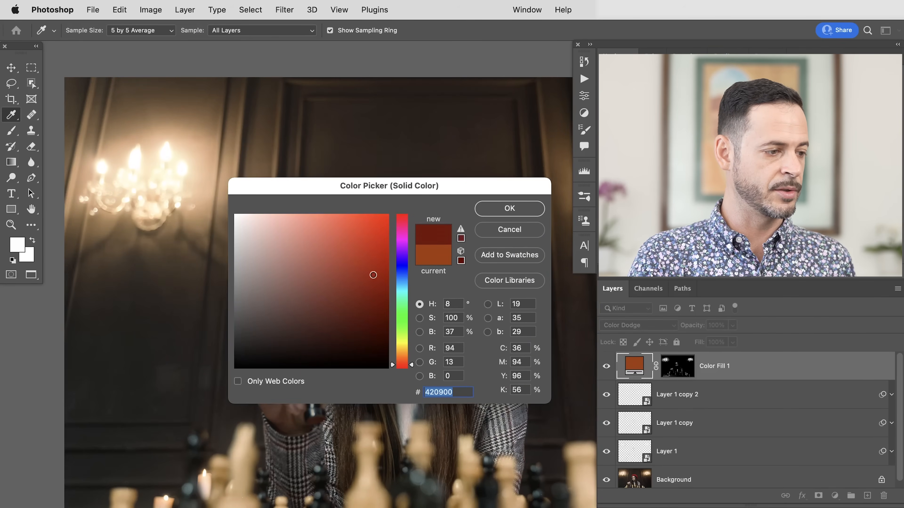
pyautogui.click(375, 260)
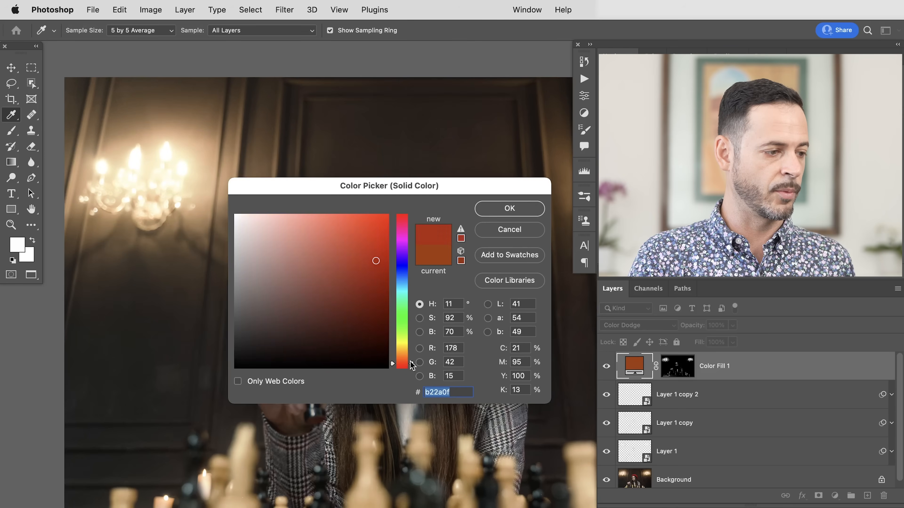
pyautogui.click(346, 272)
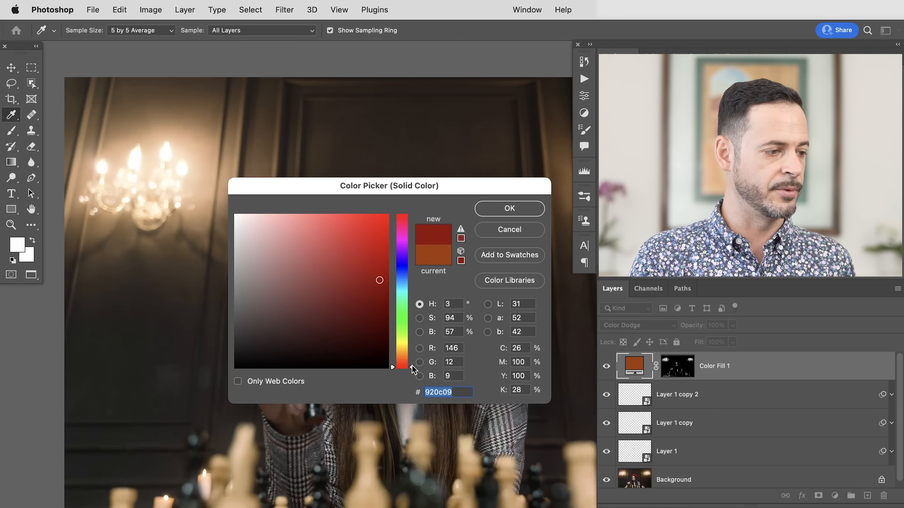
pyautogui.click(507, 208)
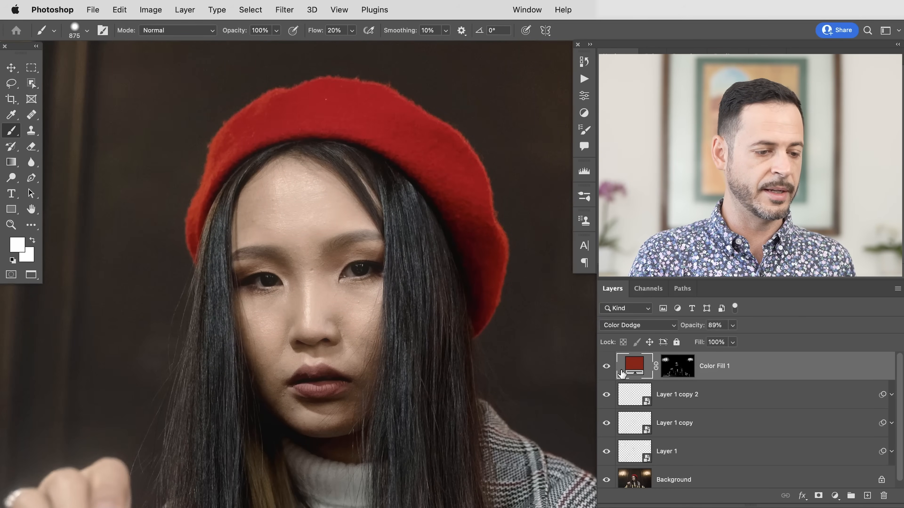
# - View the fill layer's mask on its own, return to the composite and toggle the fill to compare
pyautogui.click(677, 366)
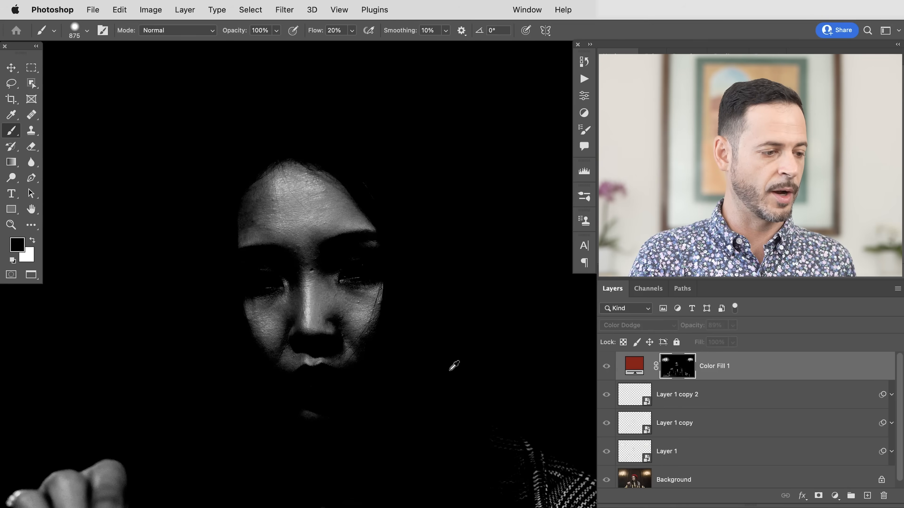
pyautogui.moveTo(616, 405)
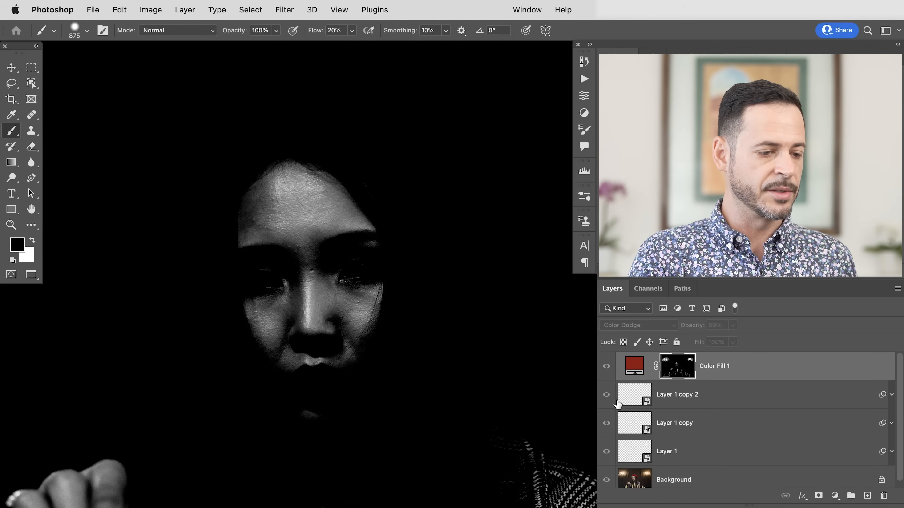
pyautogui.click(606, 367)
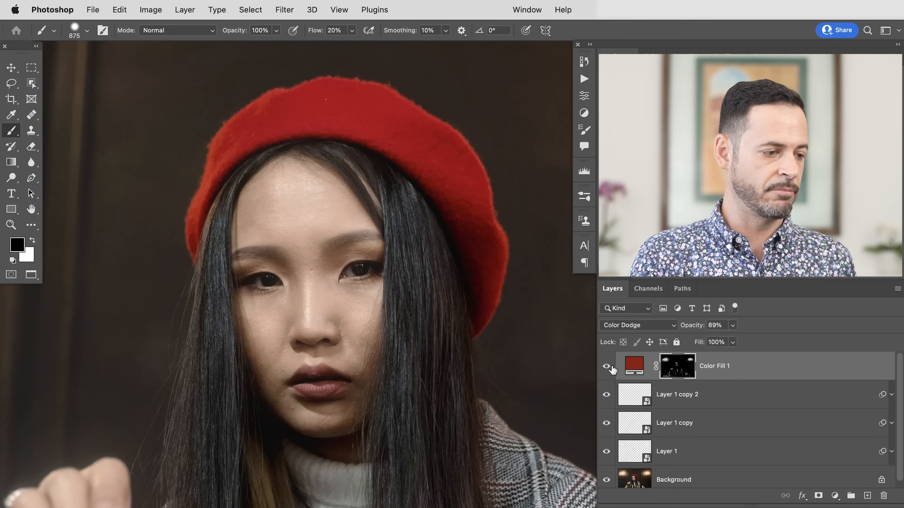
pyautogui.click(606, 367)
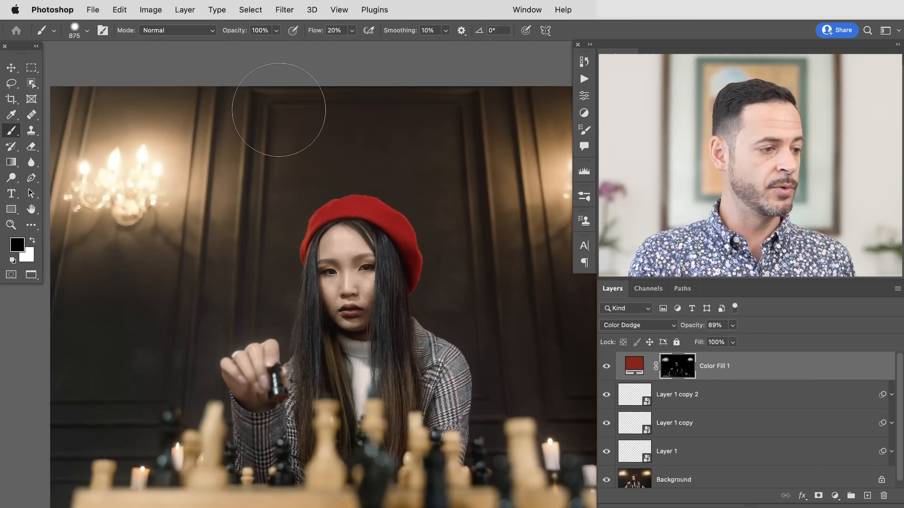
# - Add a new Curves adjustment layer above the fill
pyautogui.click(184, 10)
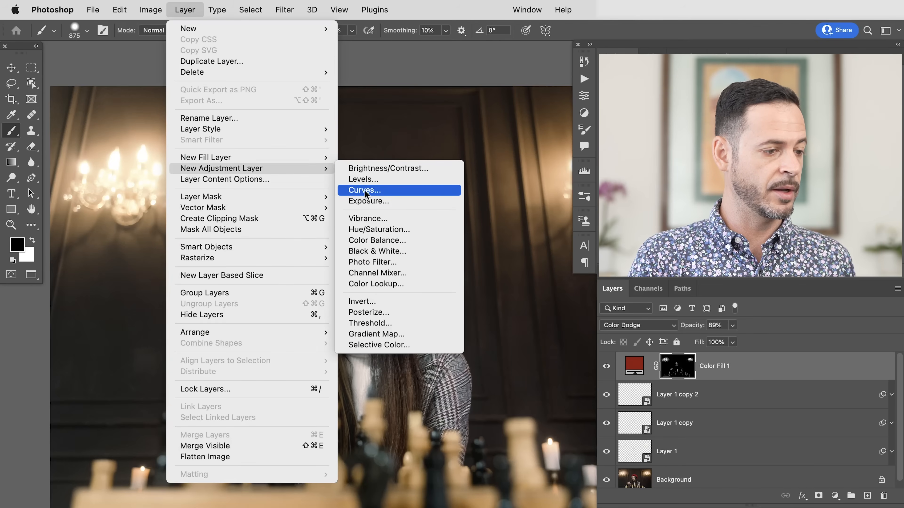
pyautogui.click(364, 190)
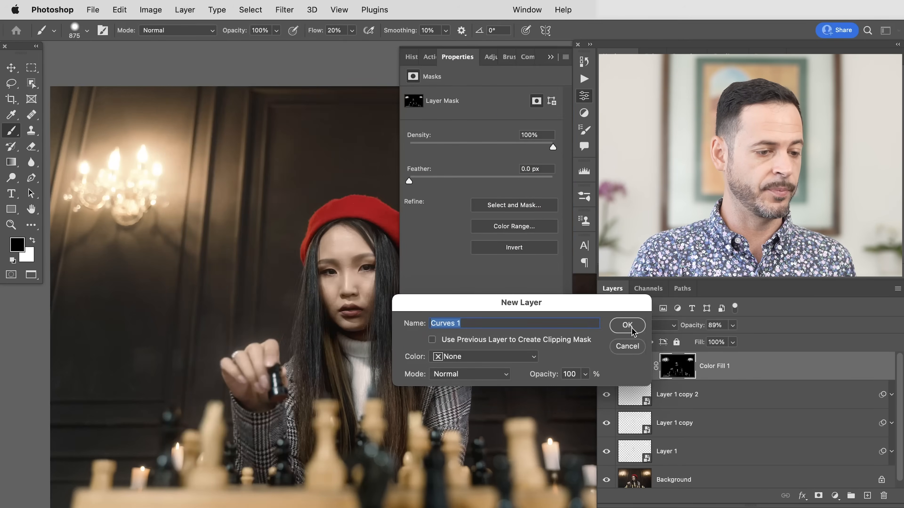
pyautogui.click(627, 326)
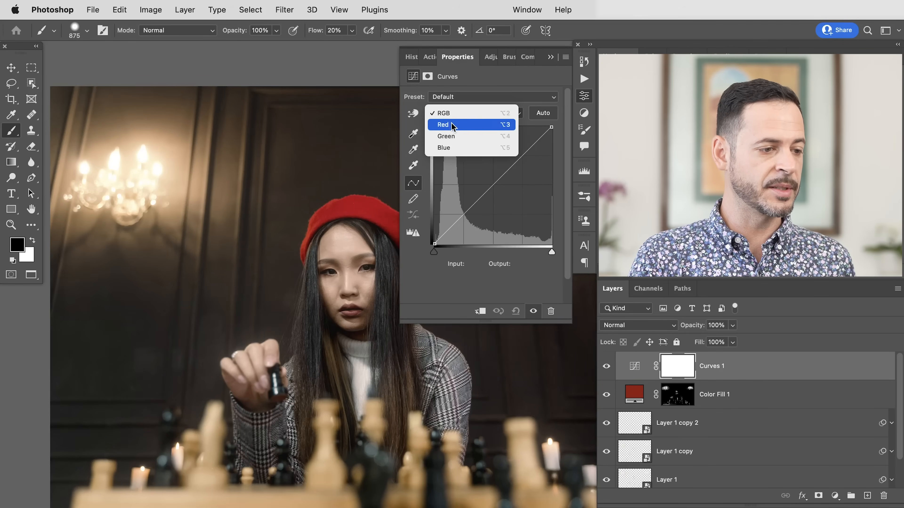
# - Raise the Red channel curve and target the Curves mask for painting over the chandeliers
pyautogui.click(442, 124)
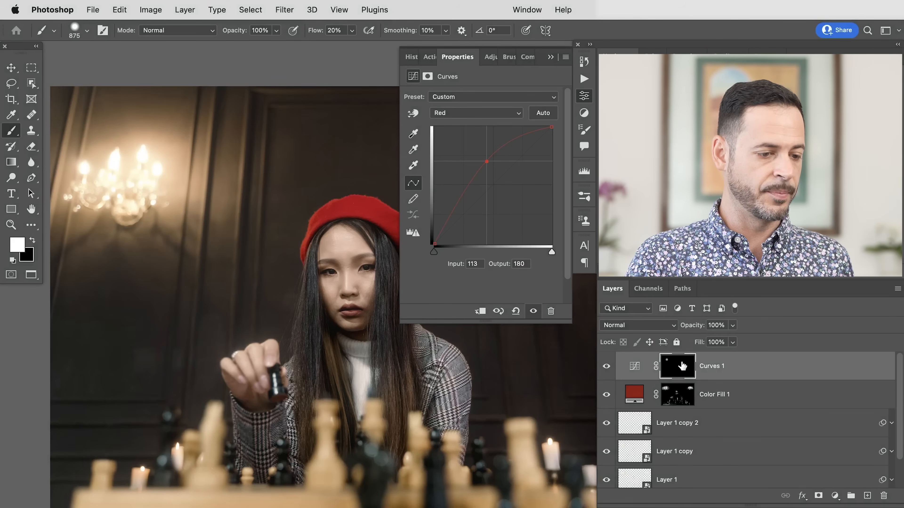
pyautogui.click(677, 365)
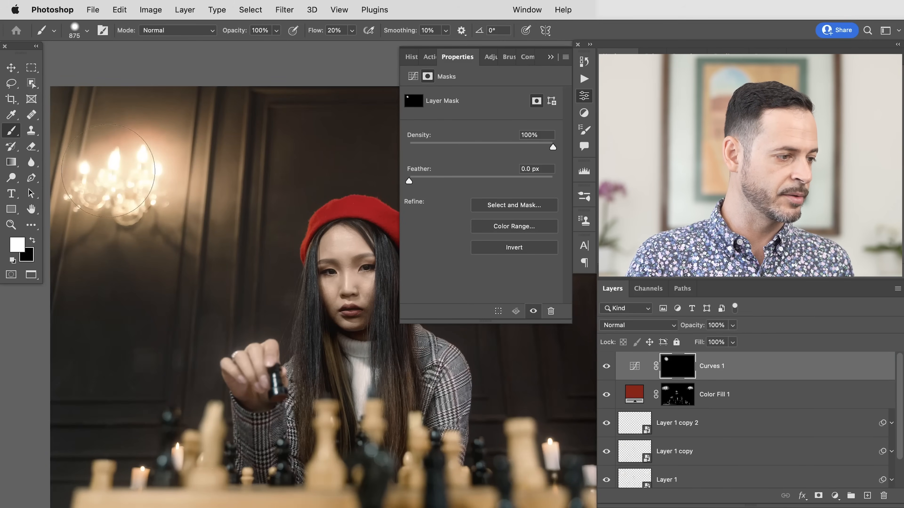
pyautogui.moveTo(222, 213)
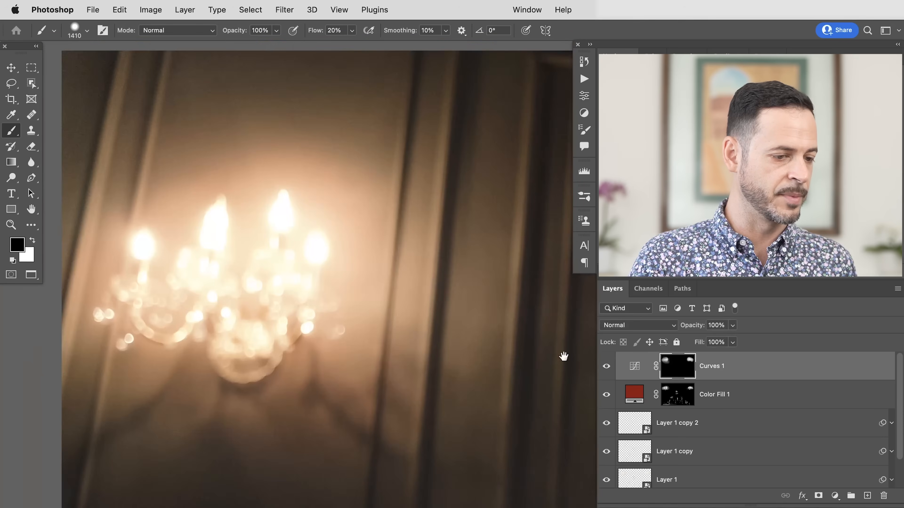
# - In Curves 1, raise the Green midpoint and slightly lower the Blue midpoint to warm the glow
pyautogui.click(606, 366)
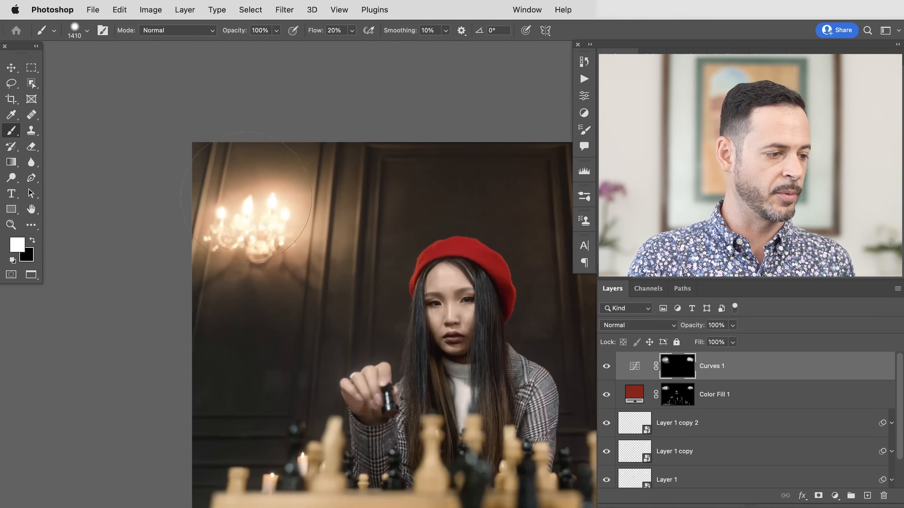
pyautogui.click(634, 366)
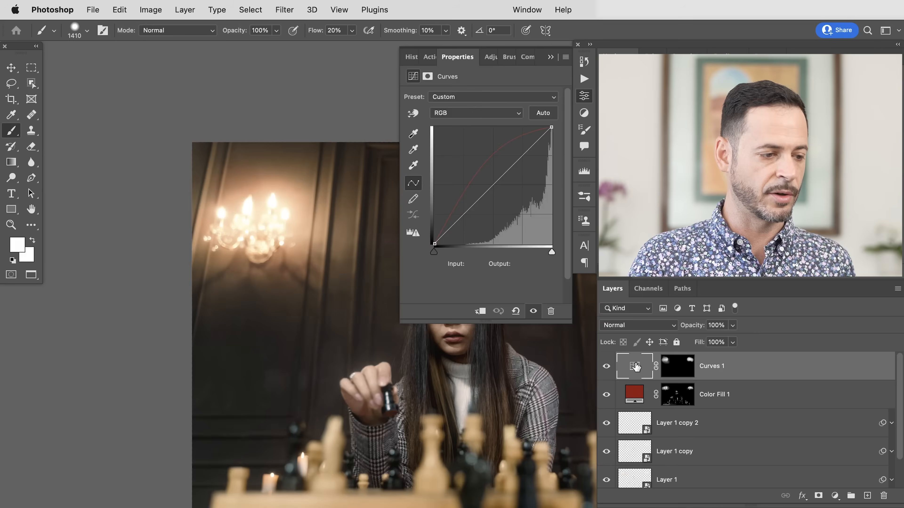
pyautogui.click(475, 113)
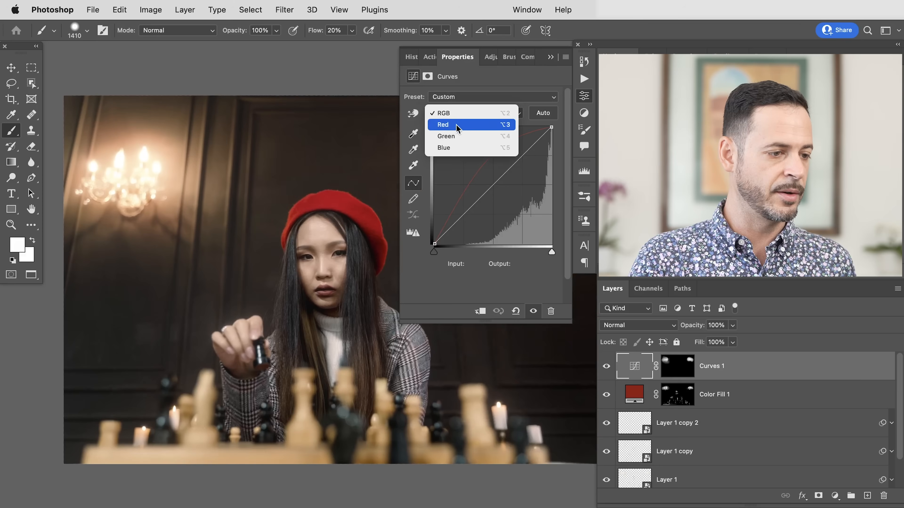
pyautogui.click(446, 137)
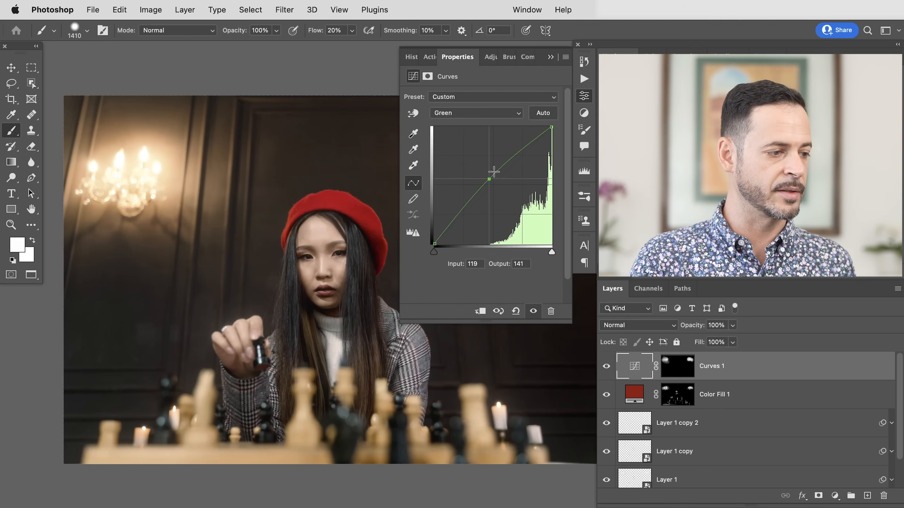
pyautogui.click(475, 113)
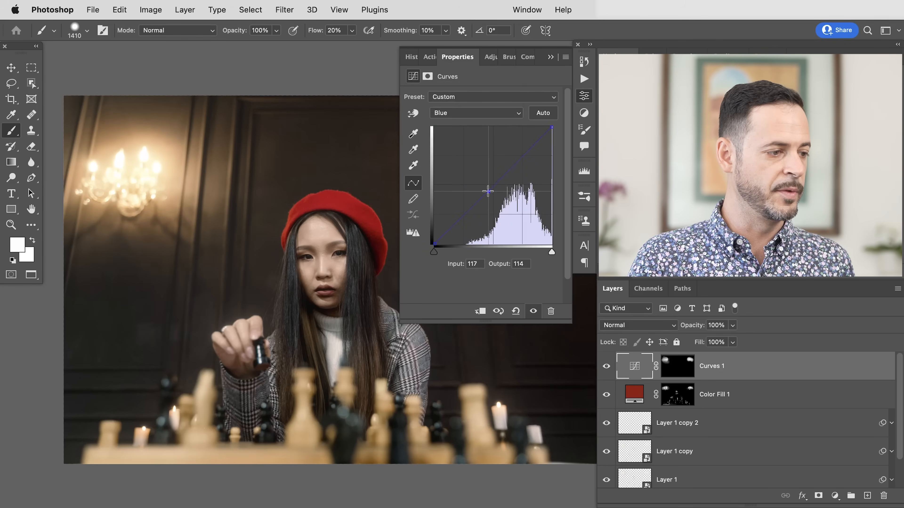
pyautogui.click(577, 44)
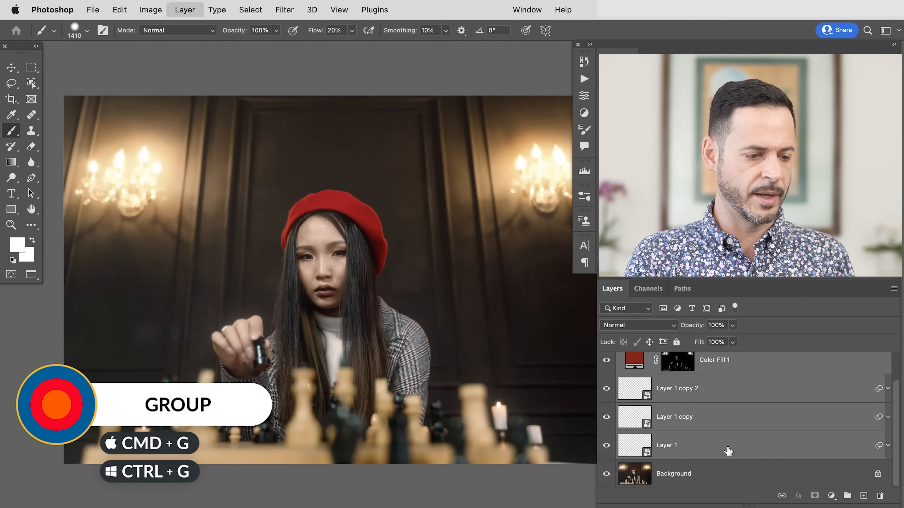
# - Group the glow layers with Cmd+G, duplicate the group, and toggle both groups' visibility to compare
pyautogui.press('cmd+g')
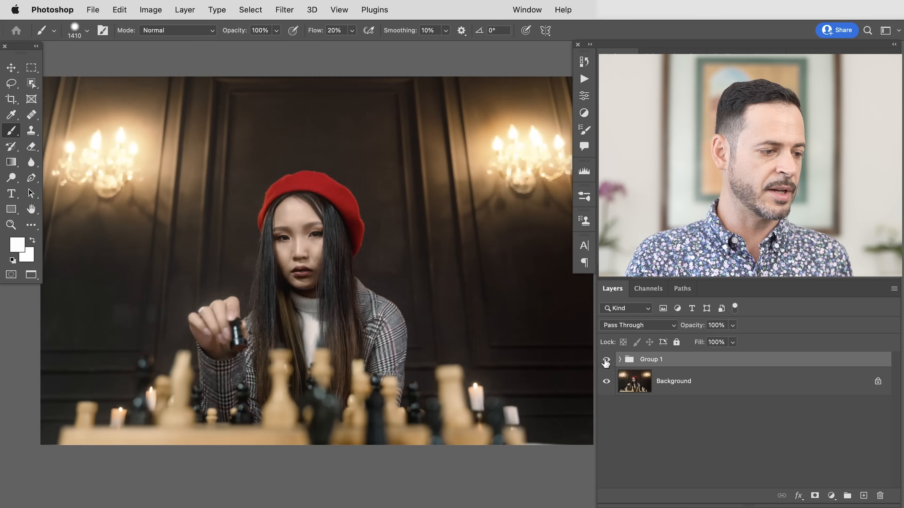
pyautogui.click(606, 359)
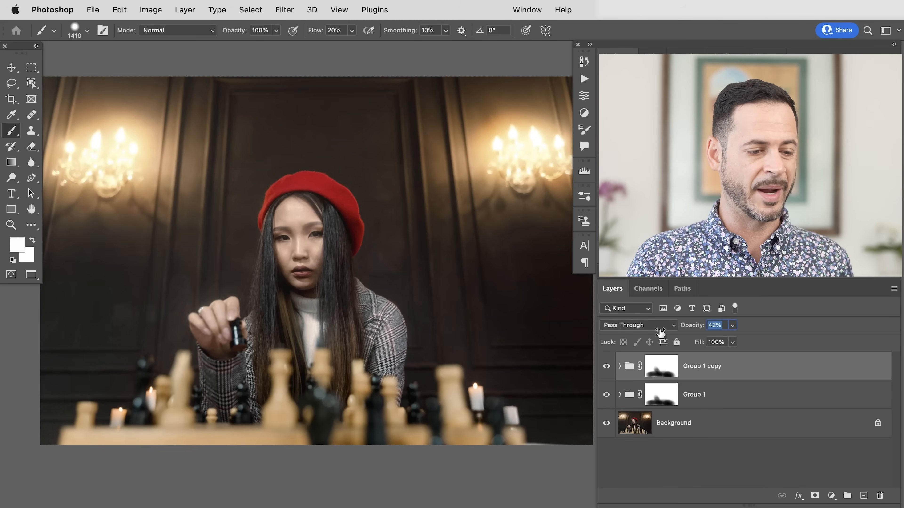
pyautogui.click(606, 367)
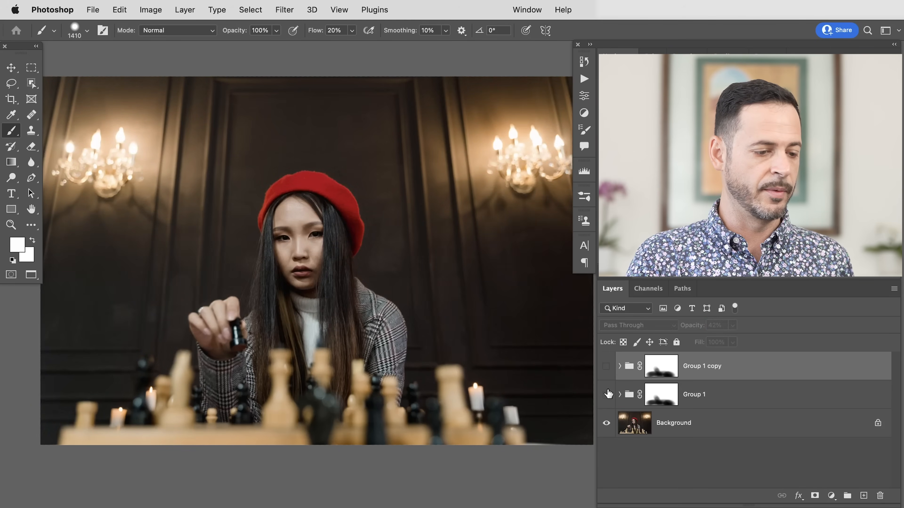
pyautogui.click(606, 366)
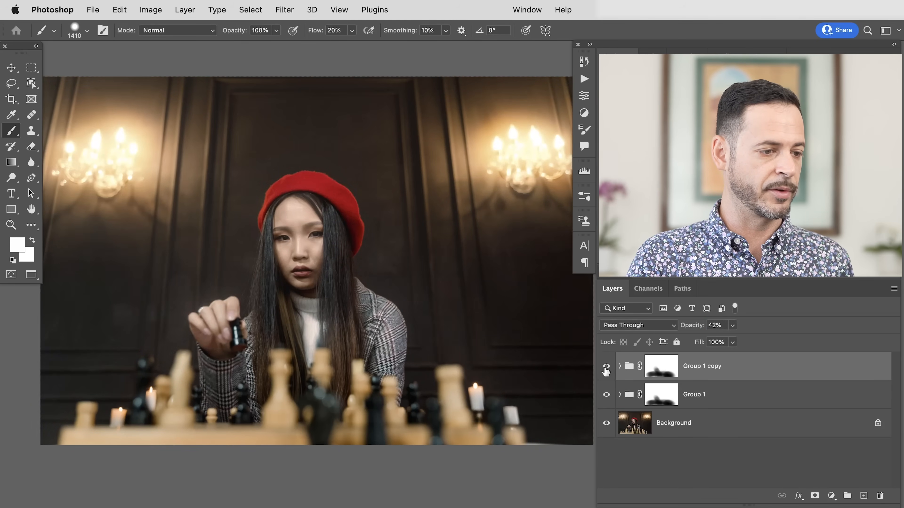
pyautogui.click(606, 366)
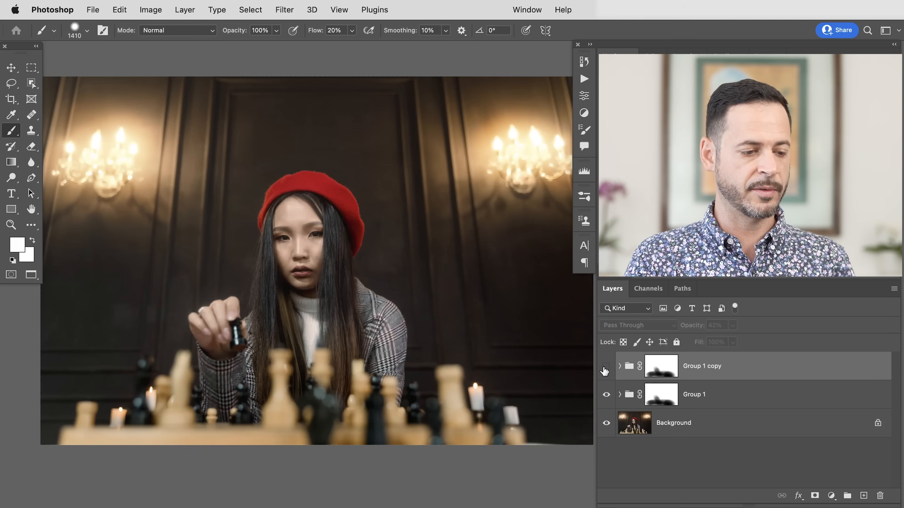
pyautogui.click(606, 369)
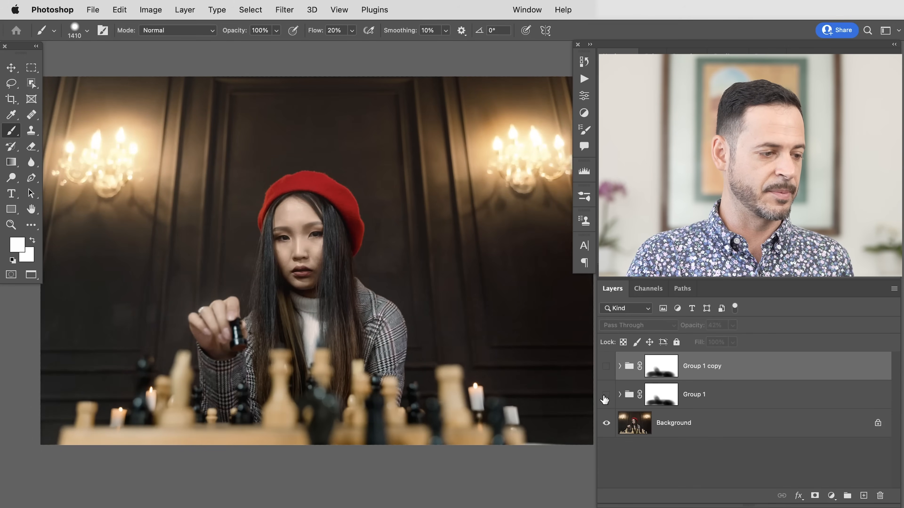
pyautogui.click(606, 395)
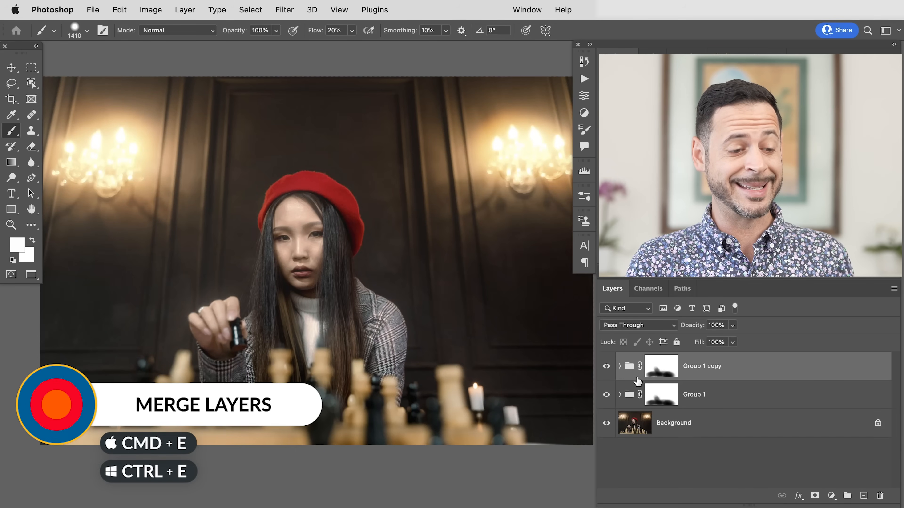
# - Merge Group 1 copy into one layer, apply its mask, load its glow as a selection and hide it
pyautogui.press('cmd+e')
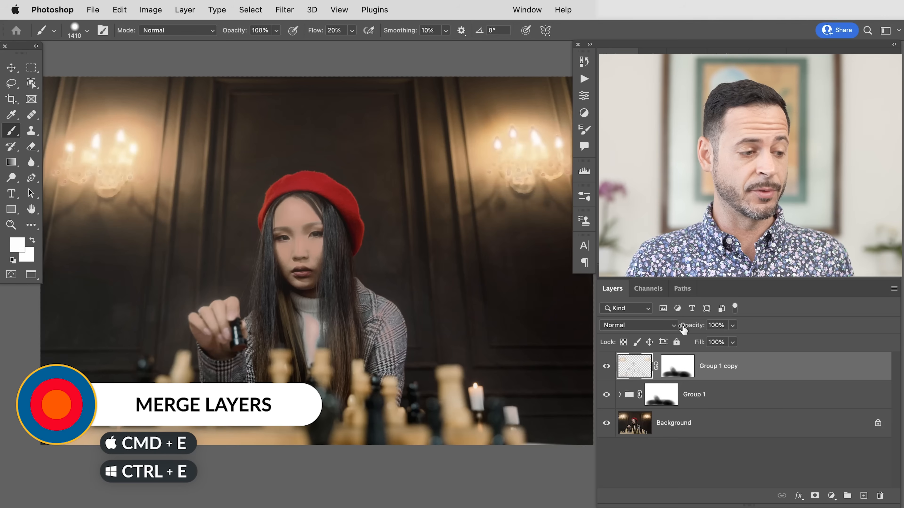
pyautogui.rightClick(677, 365)
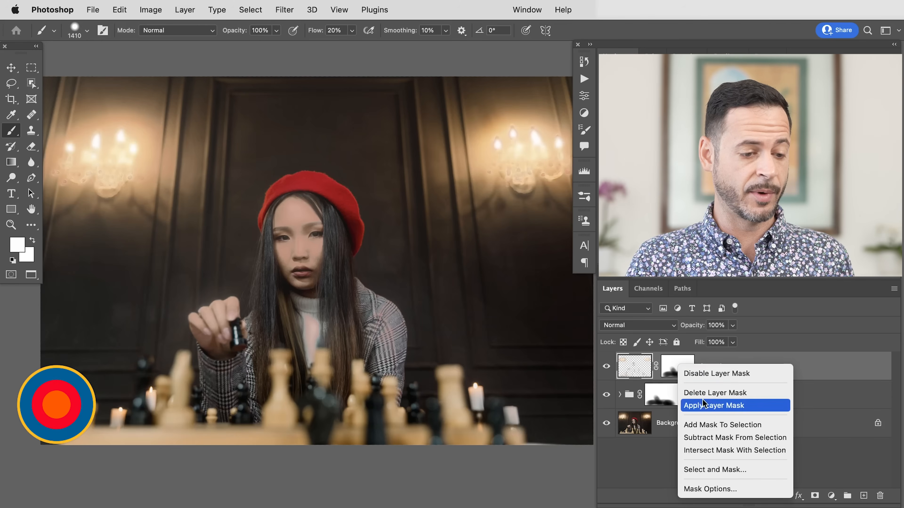
pyautogui.click(714, 406)
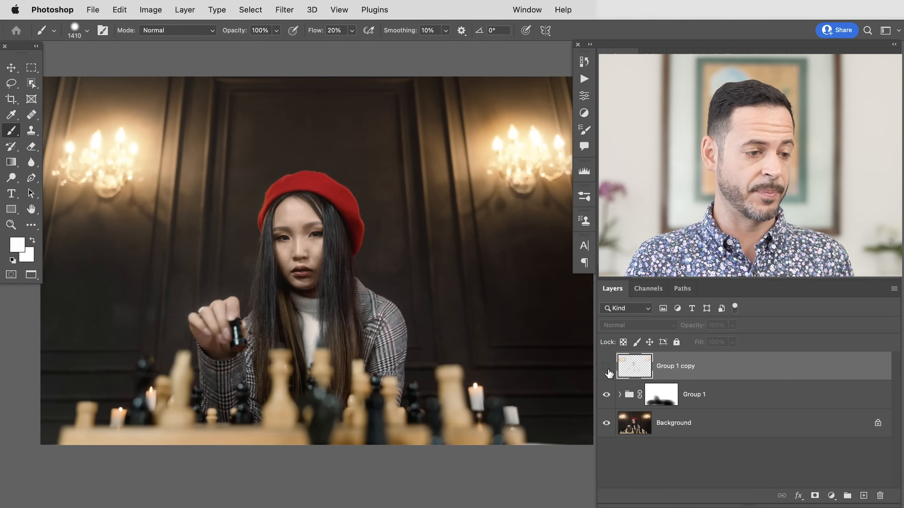
pyautogui.click(11, 67)
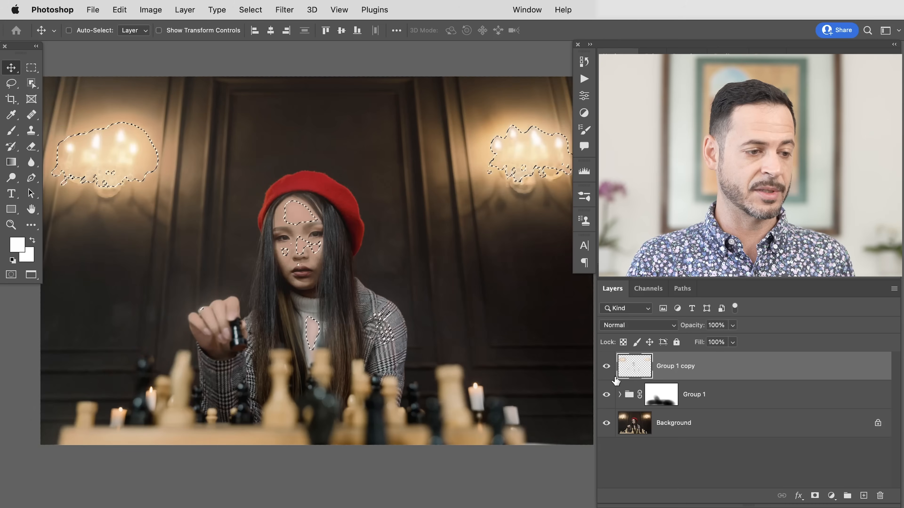
pyautogui.click(619, 395)
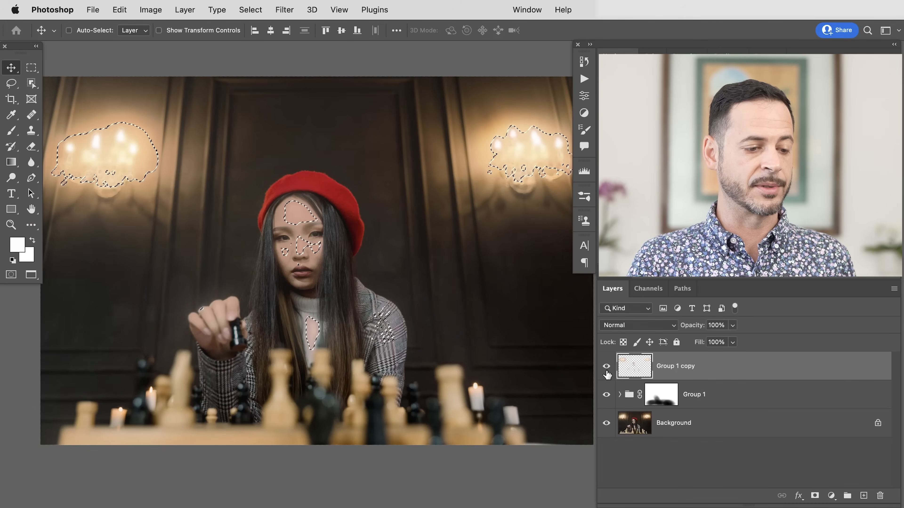
pyautogui.click(606, 367)
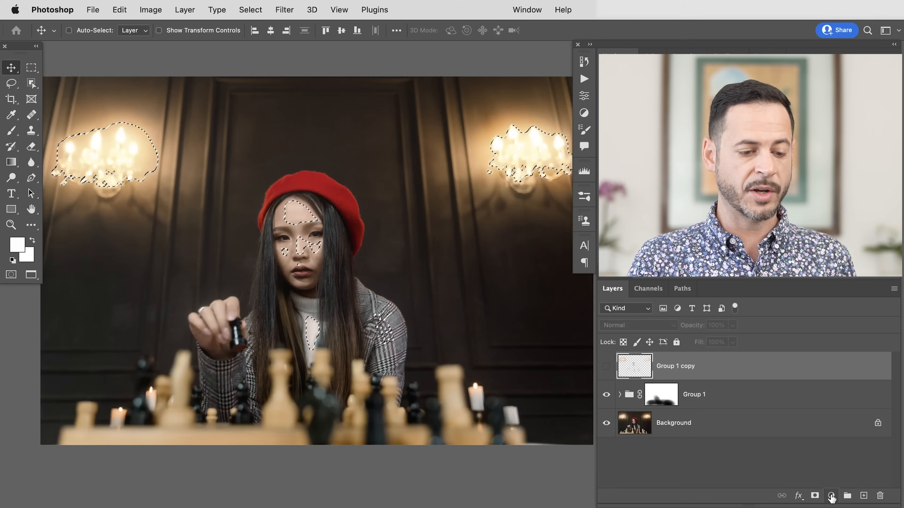
# - Add a darkening Curves adjustment layer from the glow selection and invert its mask to spare the lights
pyautogui.click(830, 495)
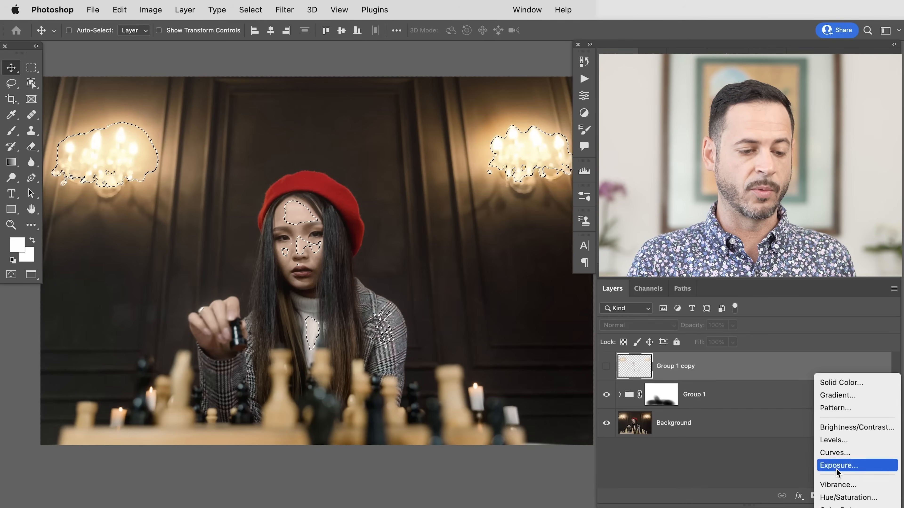
pyautogui.click(833, 452)
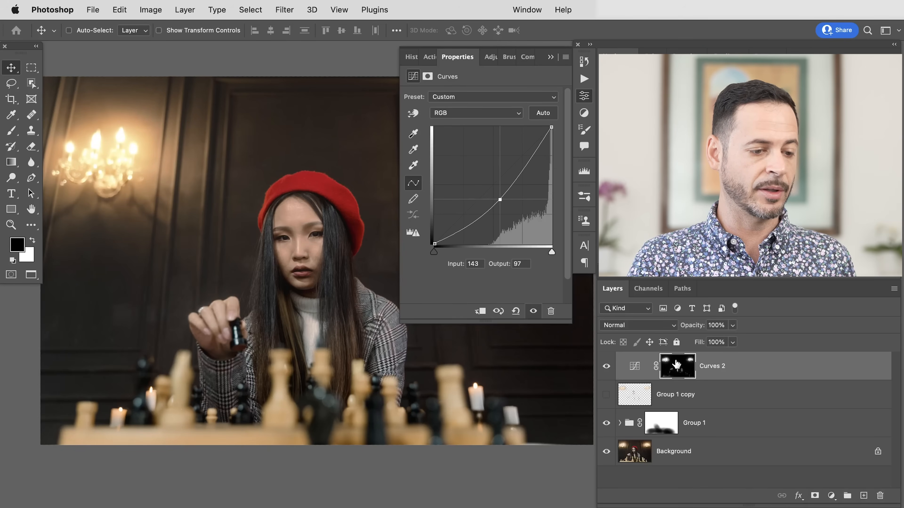
pyautogui.click(676, 366)
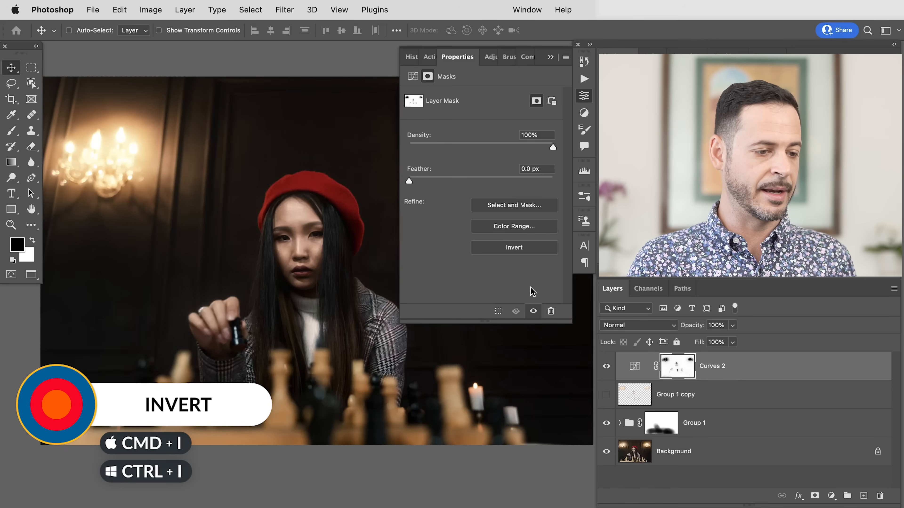
pyautogui.click(634, 365)
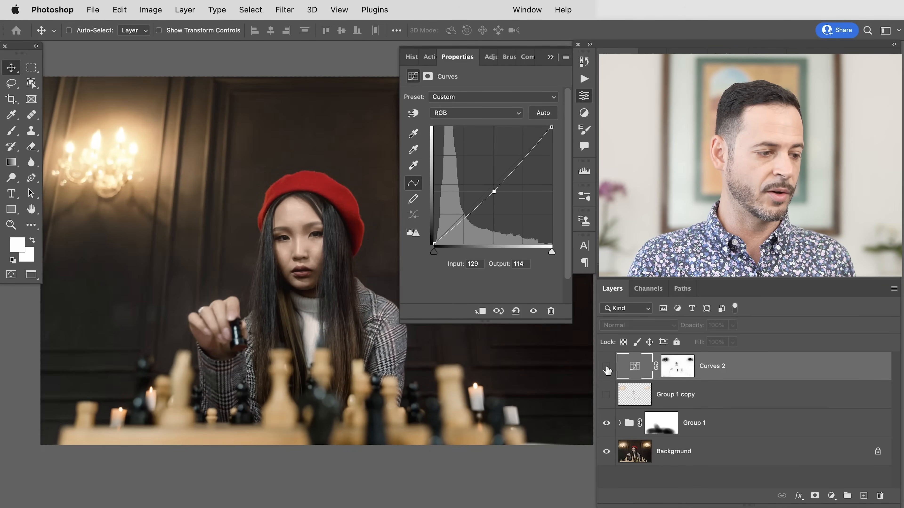
# - Lift the Blue and Red channel curves on Curves 2 to tint the darkened surroundings
pyautogui.click(475, 113)
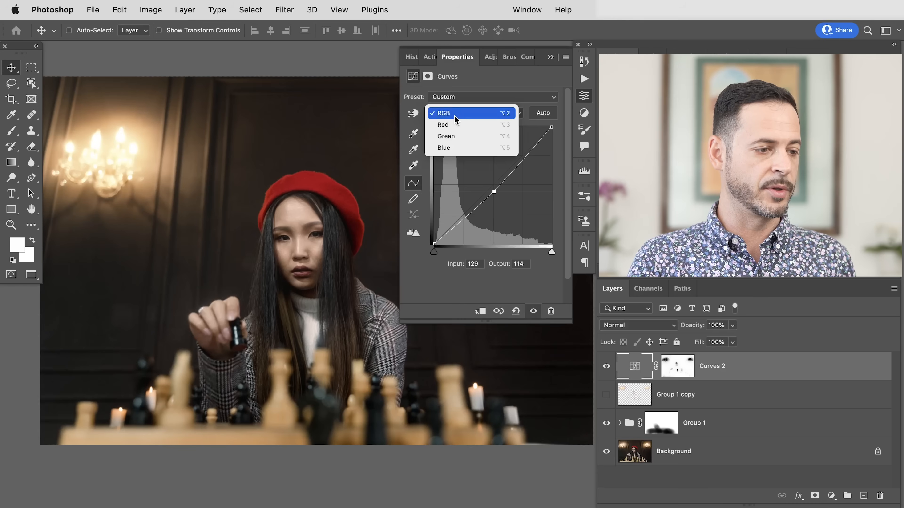
pyautogui.click(444, 148)
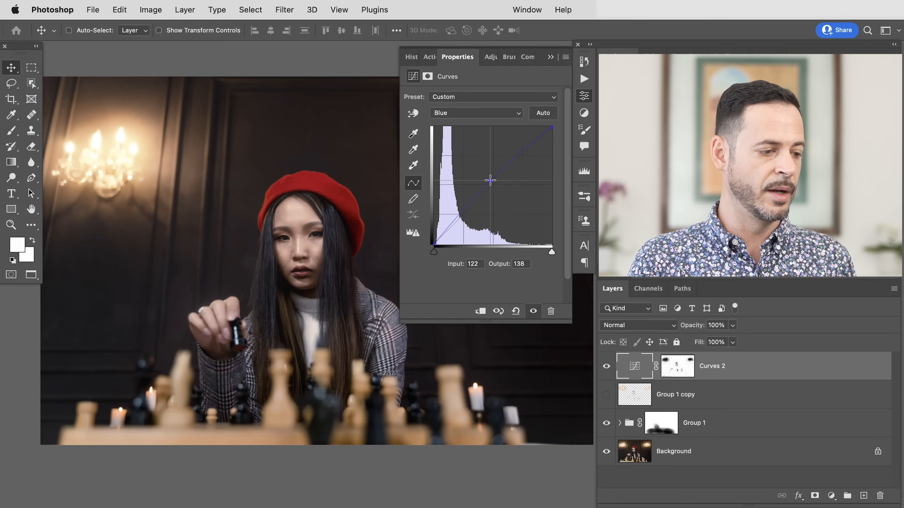
pyautogui.click(476, 112)
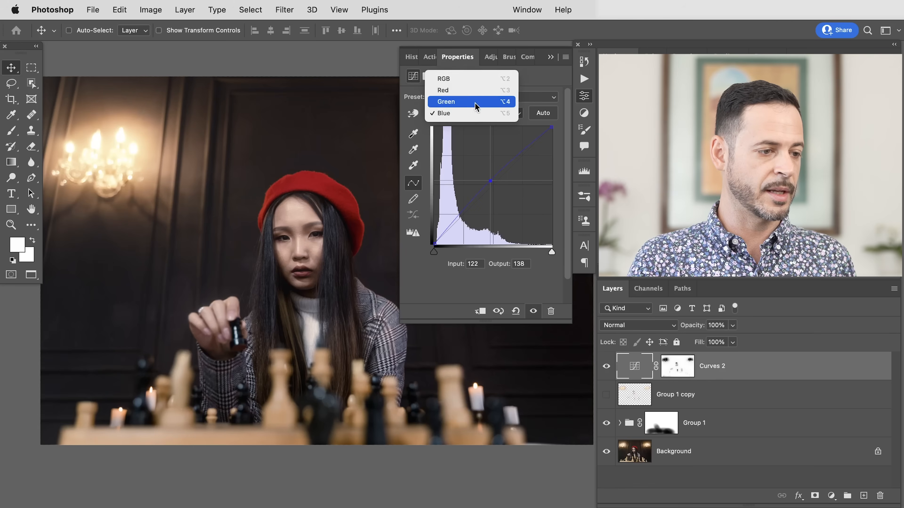
pyautogui.click(443, 89)
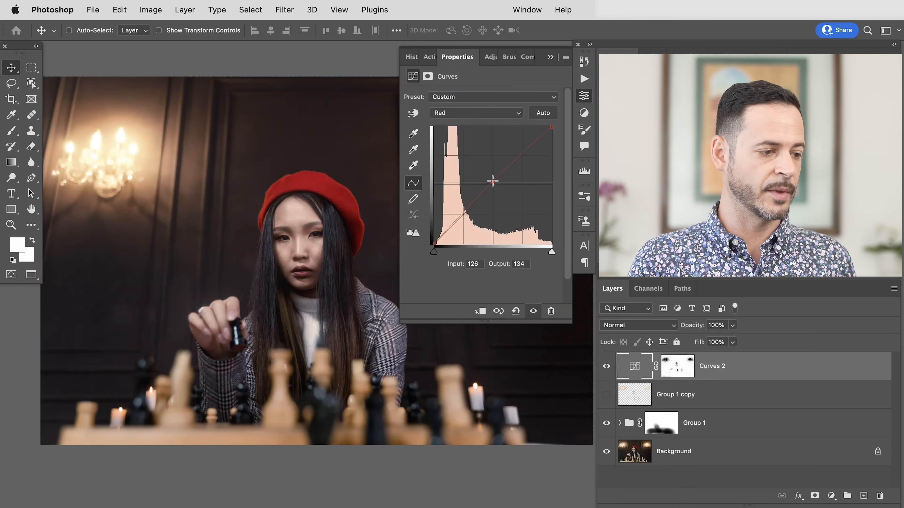
# - Toggle Curves 2 and the glow group on and off to compare the tint against the original
pyautogui.click(606, 372)
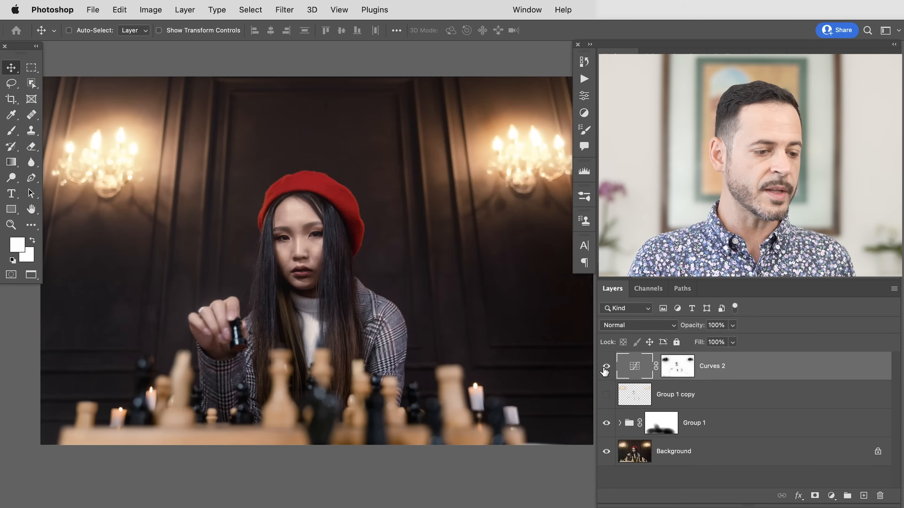
pyautogui.click(605, 367)
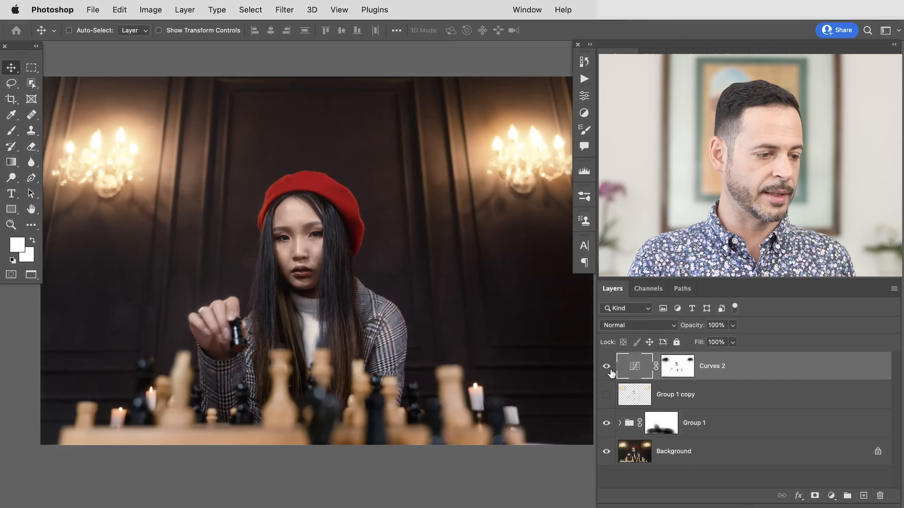
pyautogui.click(606, 367)
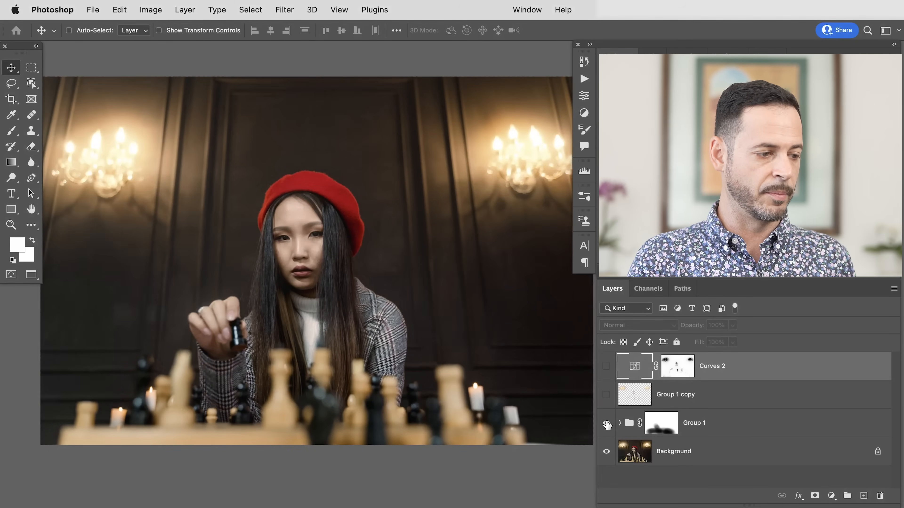
pyautogui.click(606, 366)
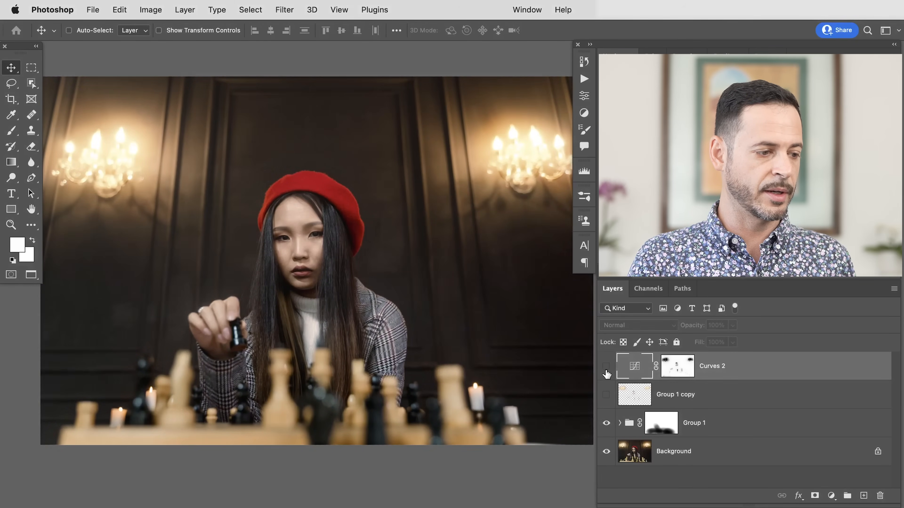
pyautogui.click(606, 366)
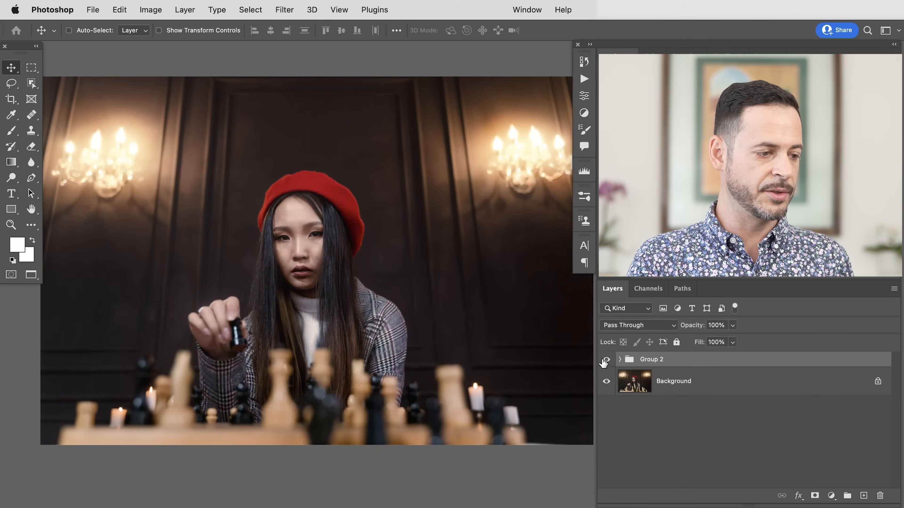
# - Gather Curves 2 and Group 1 into Group 2 and compare it hidden and shown over the photo
pyautogui.click(606, 359)
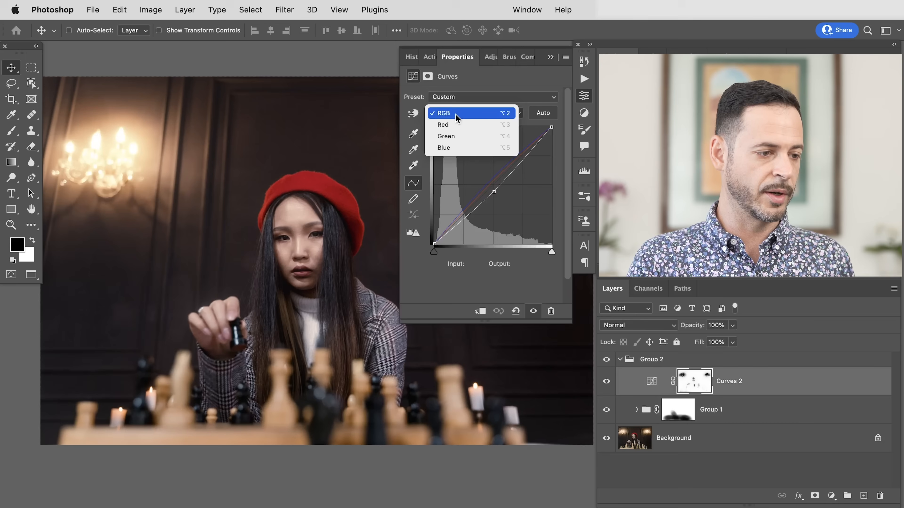
pyautogui.click(443, 147)
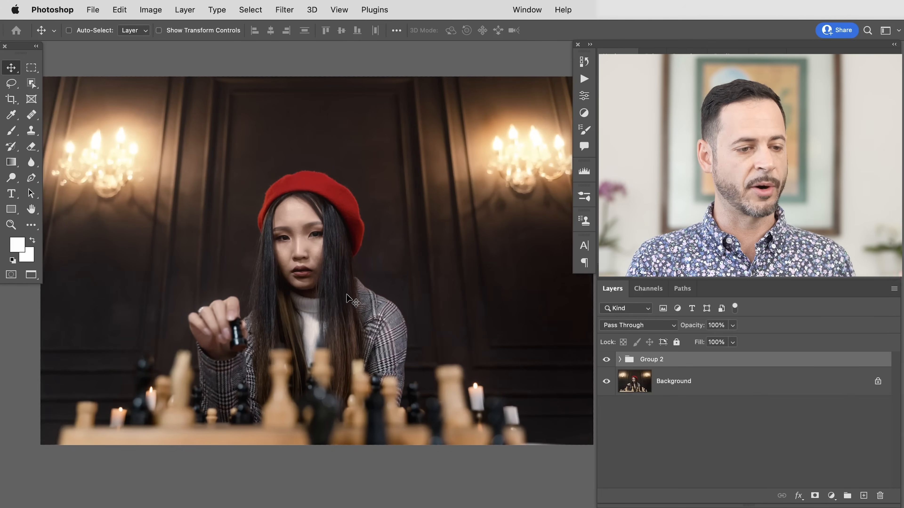
pyautogui.click(605, 359)
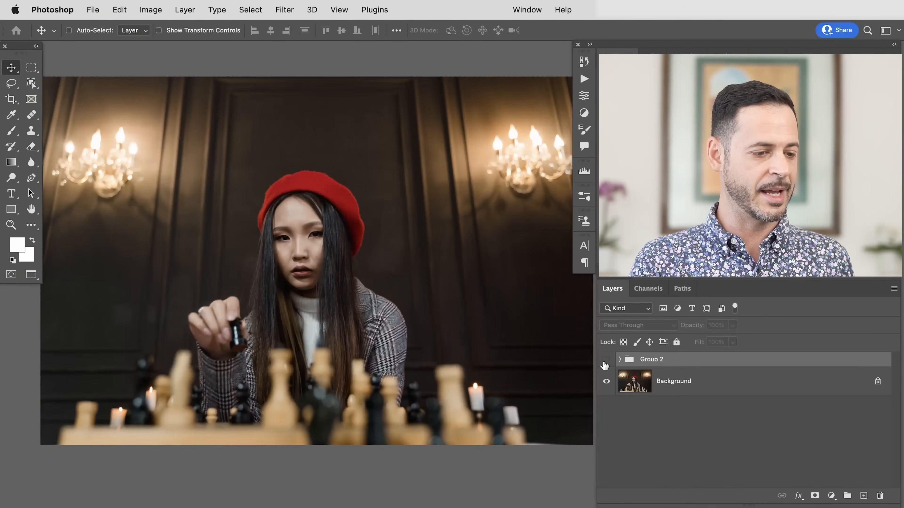
pyautogui.click(606, 359)
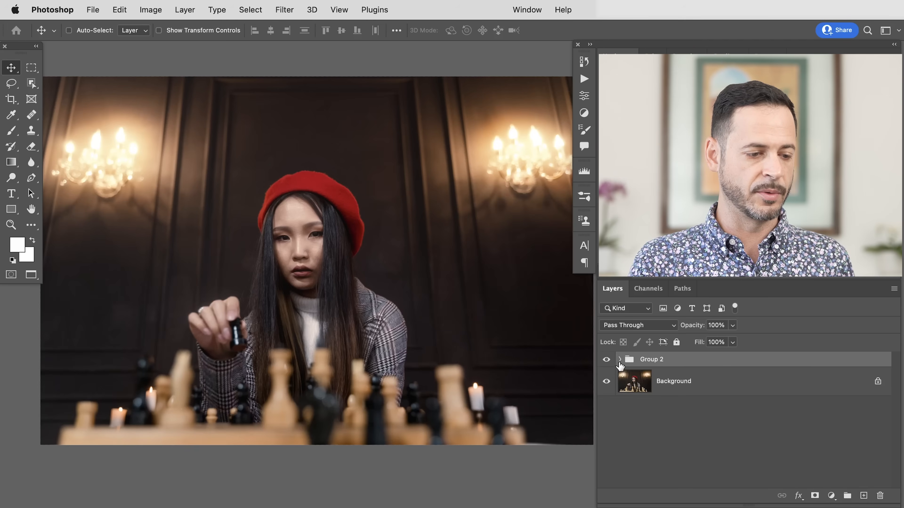
pyautogui.click(620, 359)
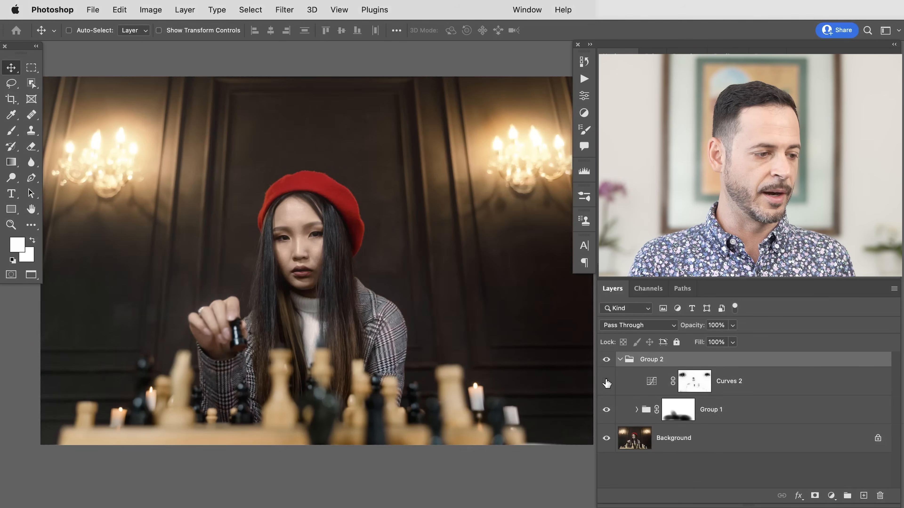
pyautogui.click(606, 381)
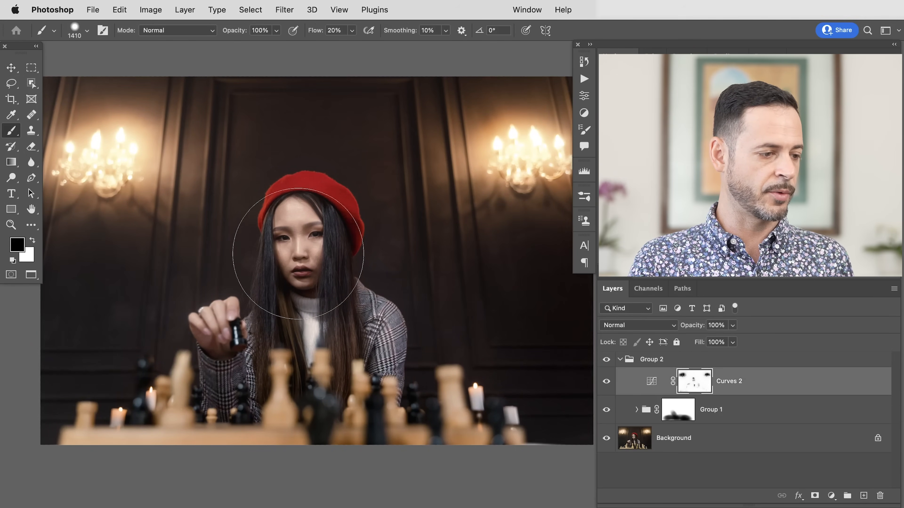
pyautogui.click(11, 225)
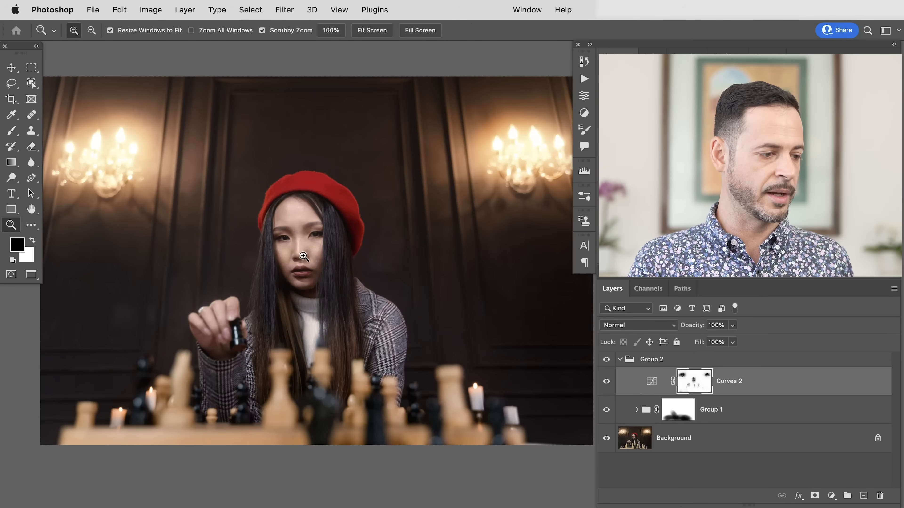
pyautogui.click(11, 130)
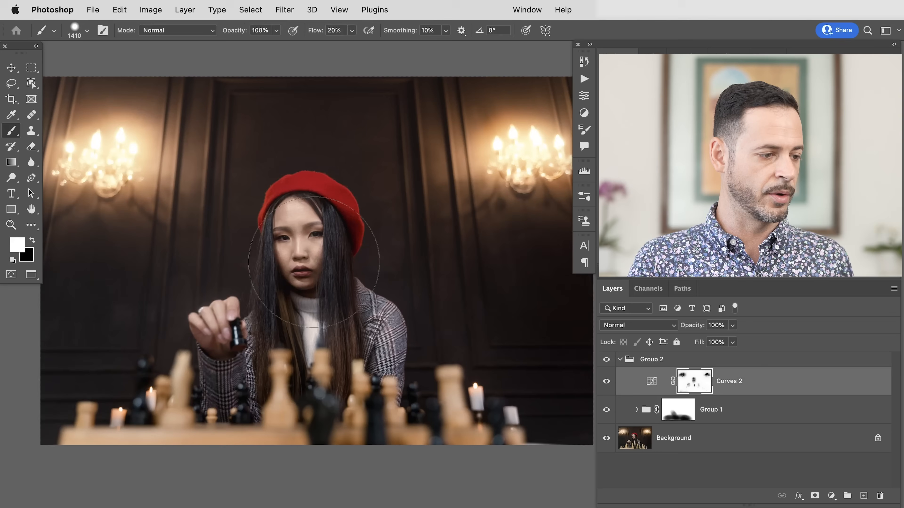
pyautogui.click(621, 360)
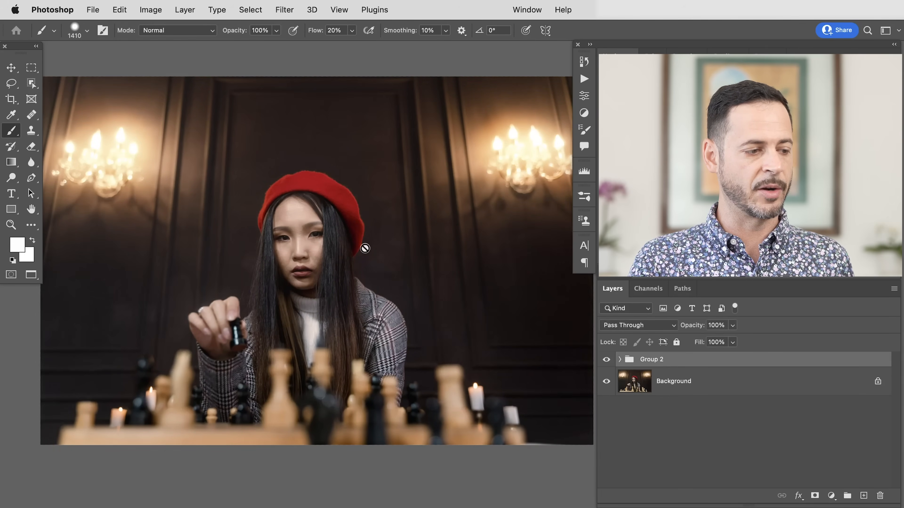
pyautogui.moveTo(452, 400)
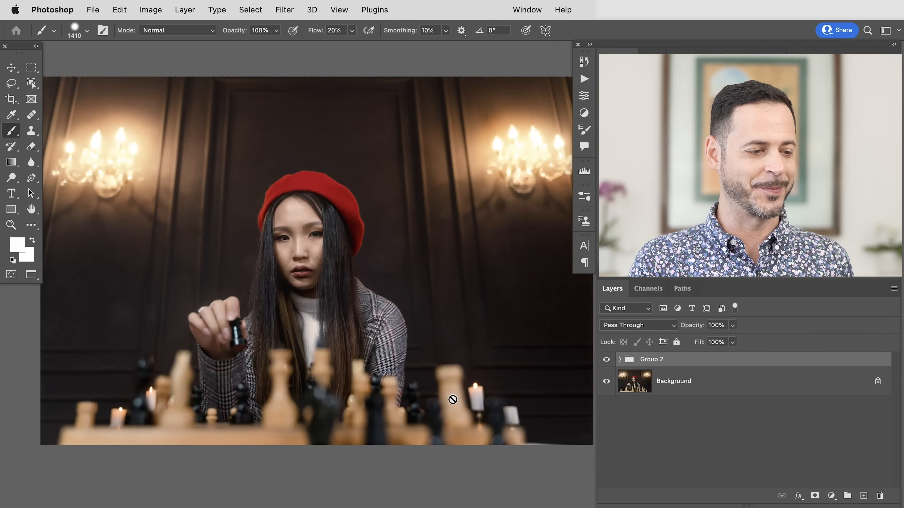